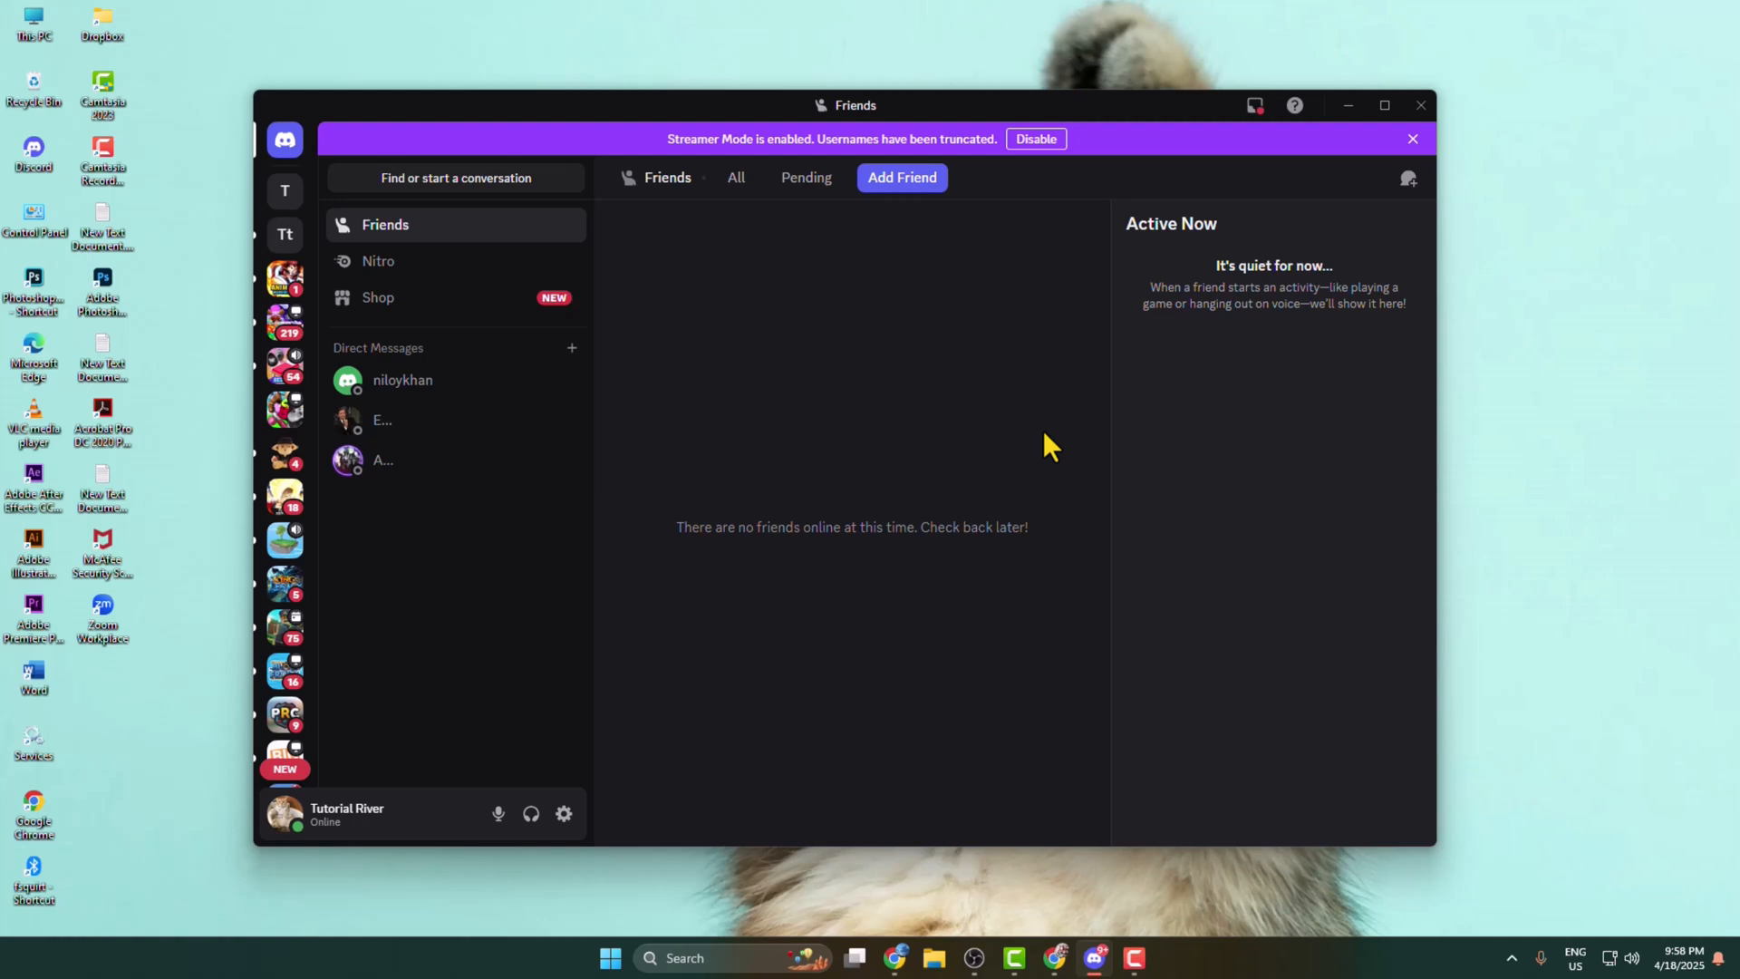
mouse_move(337, 221)
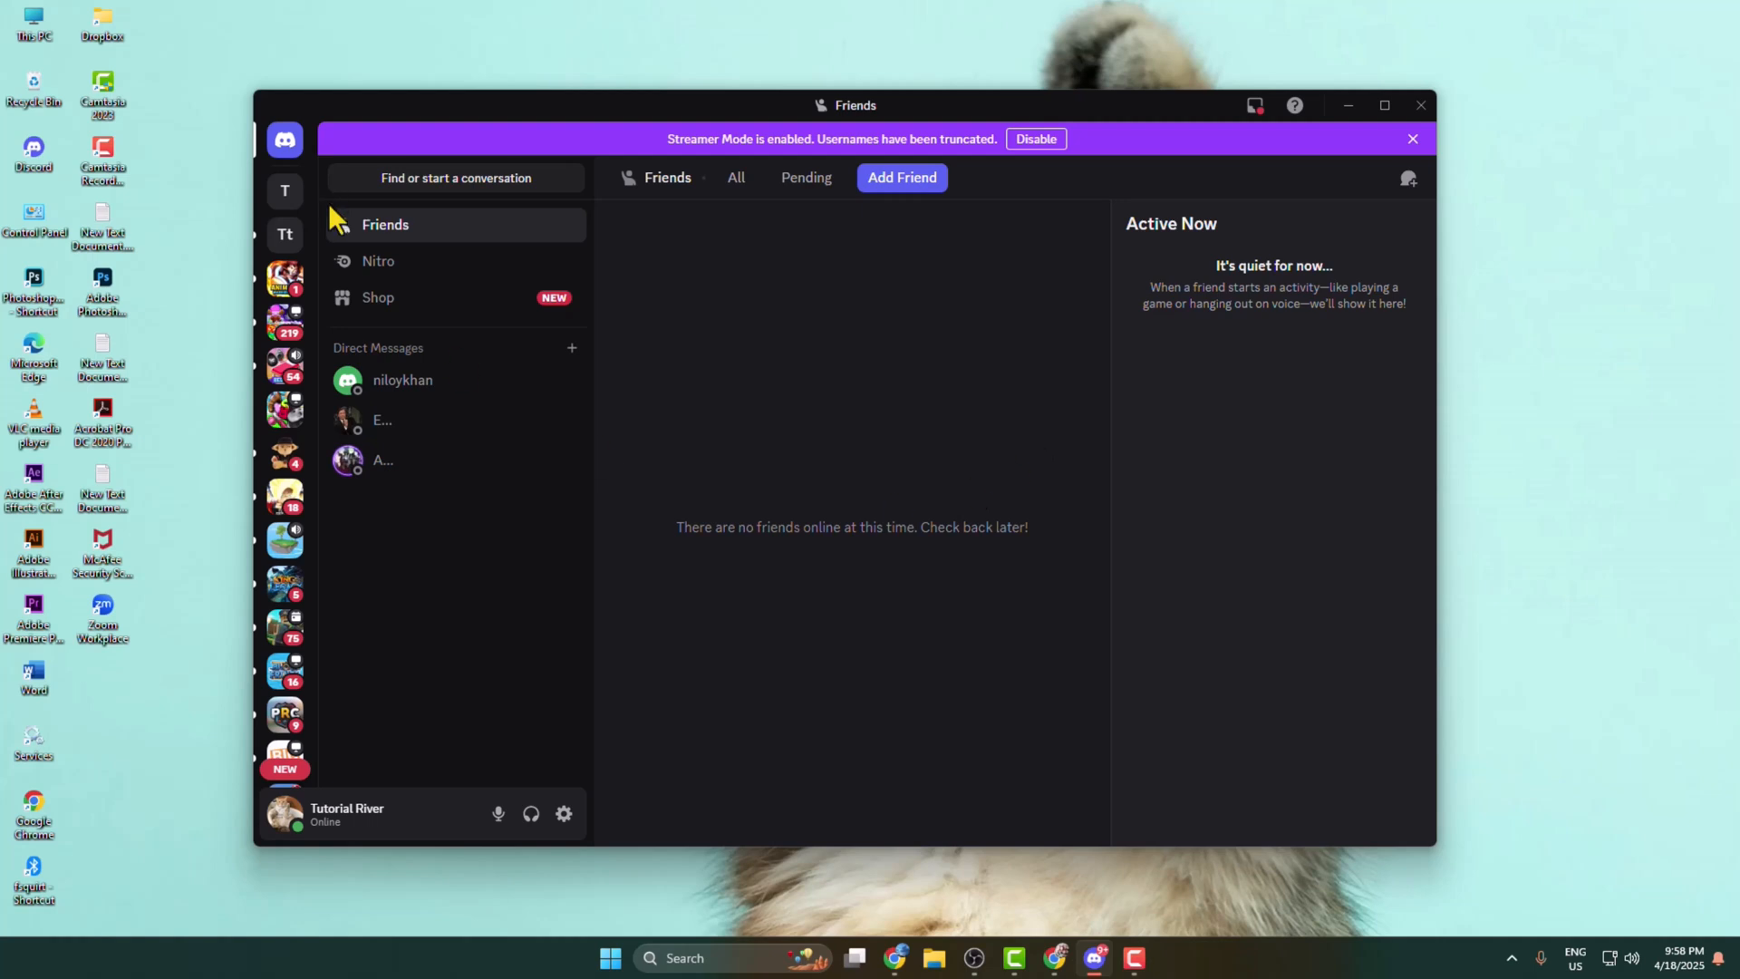
Step: Switch to the Topical talks server from the server sidebar
click(285, 233)
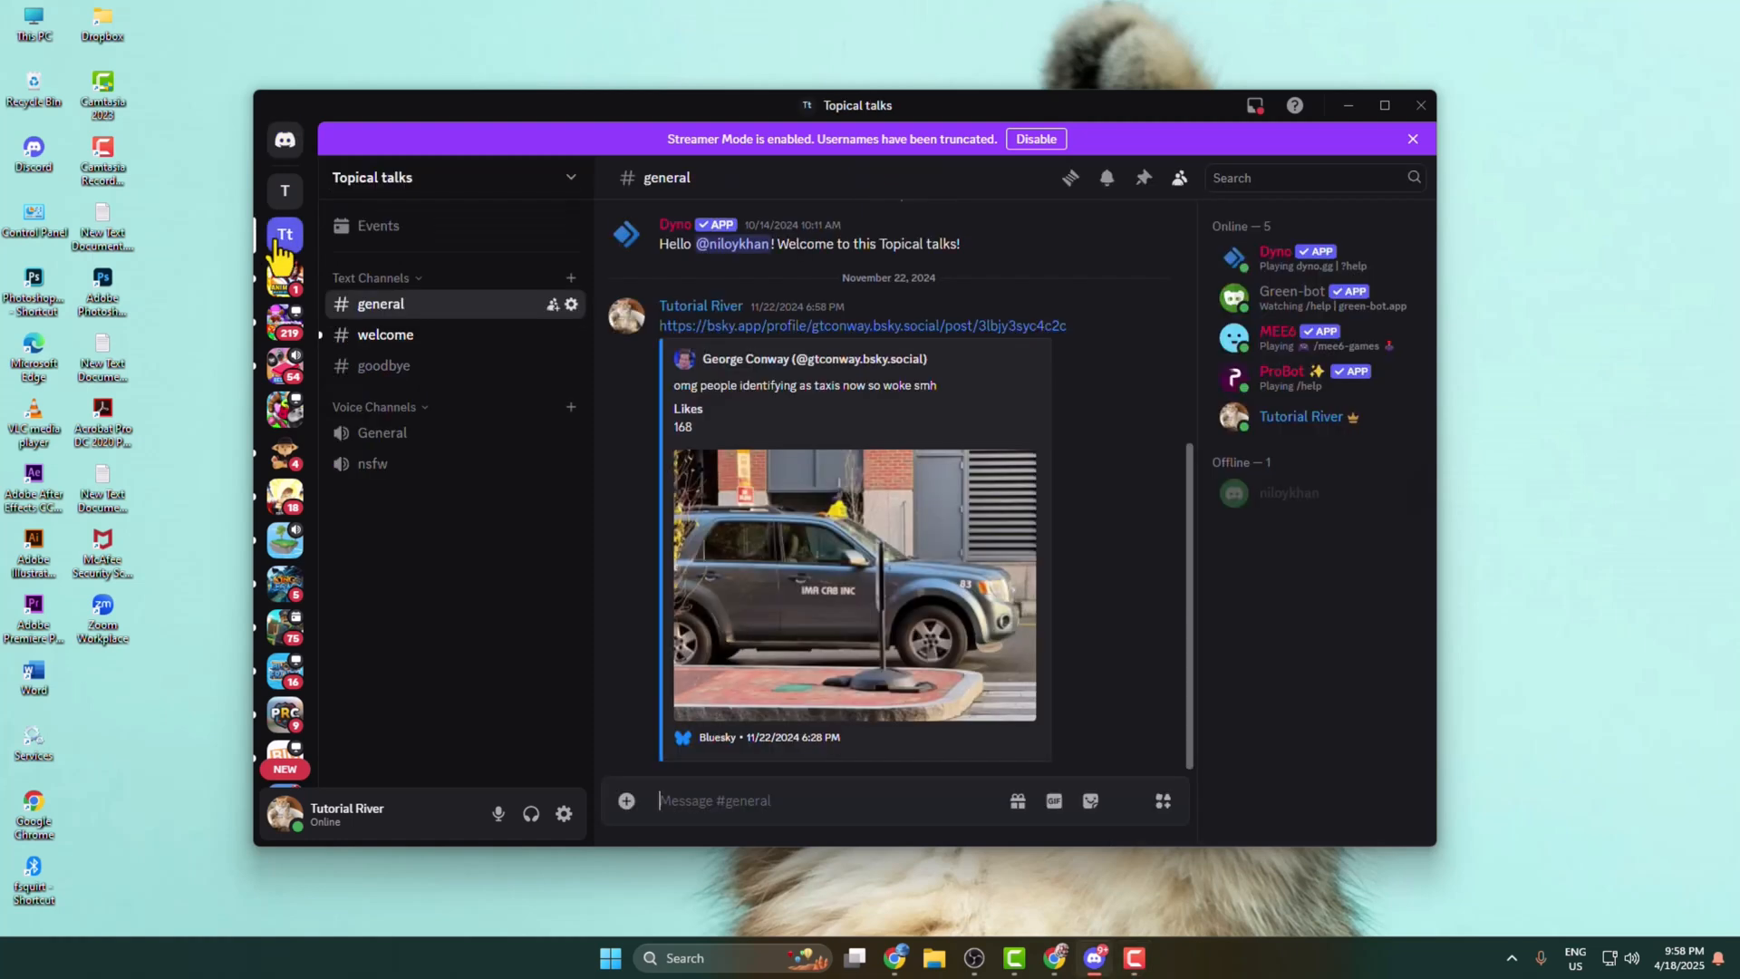
mouse_move(638, 461)
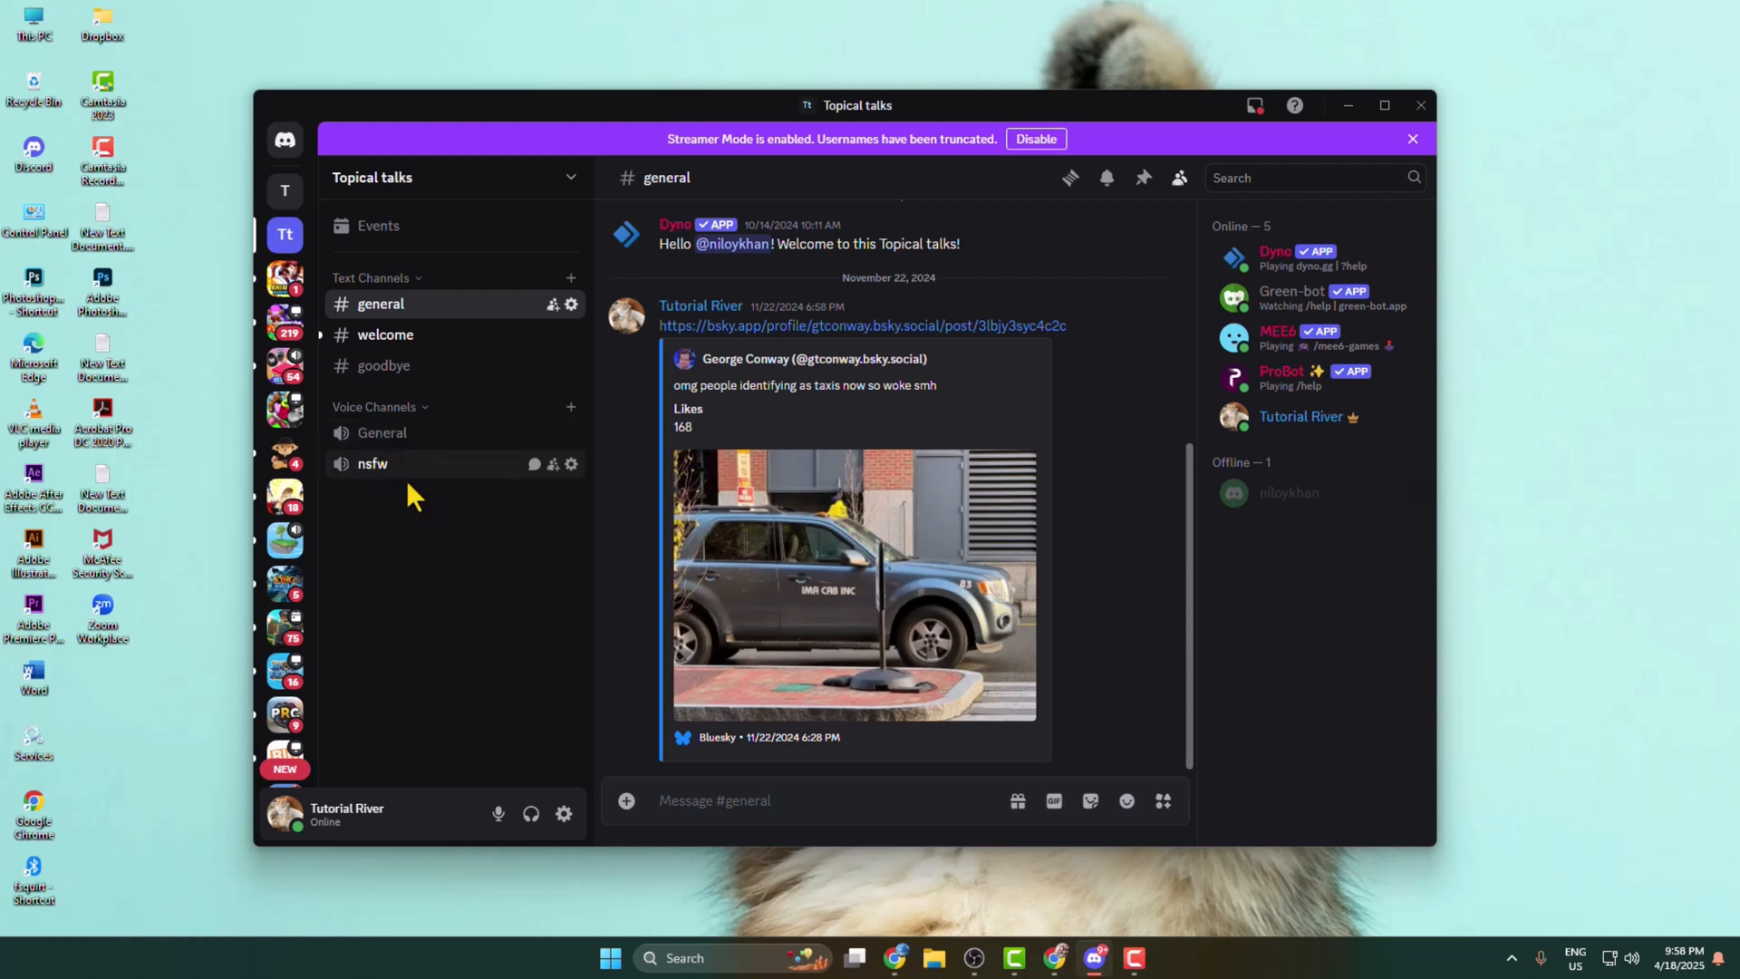
Step: Join the General voice channel of Topical talks
click(381, 433)
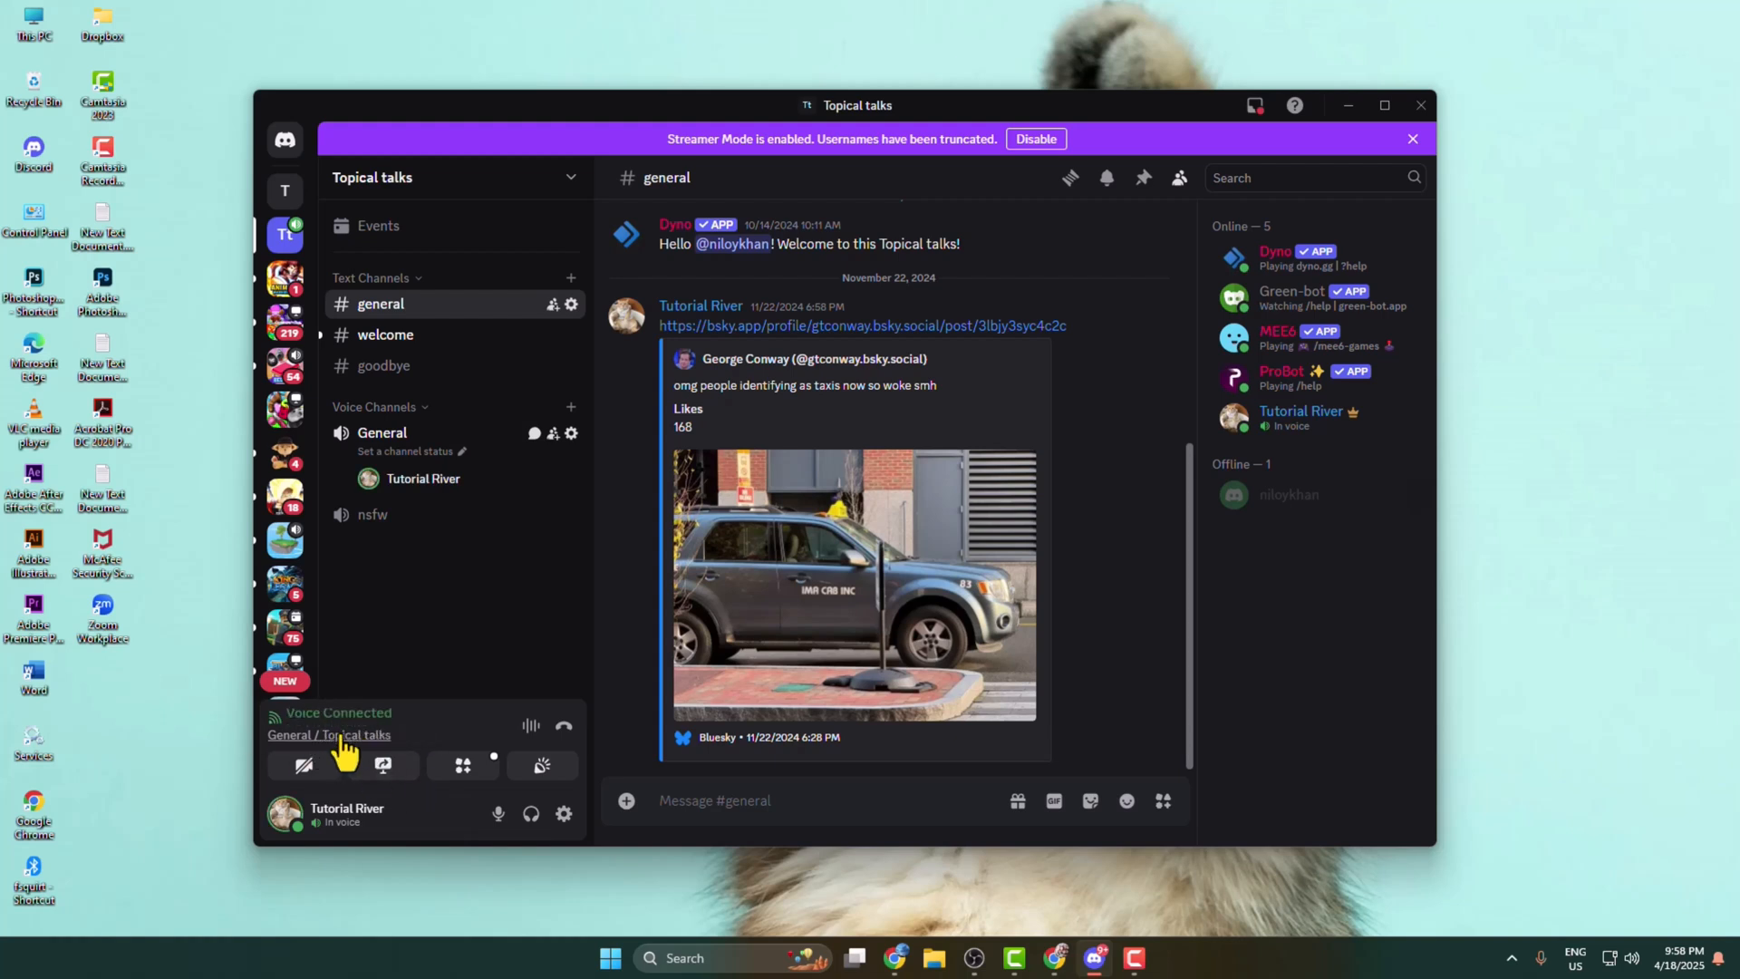
mouse_move(383, 765)
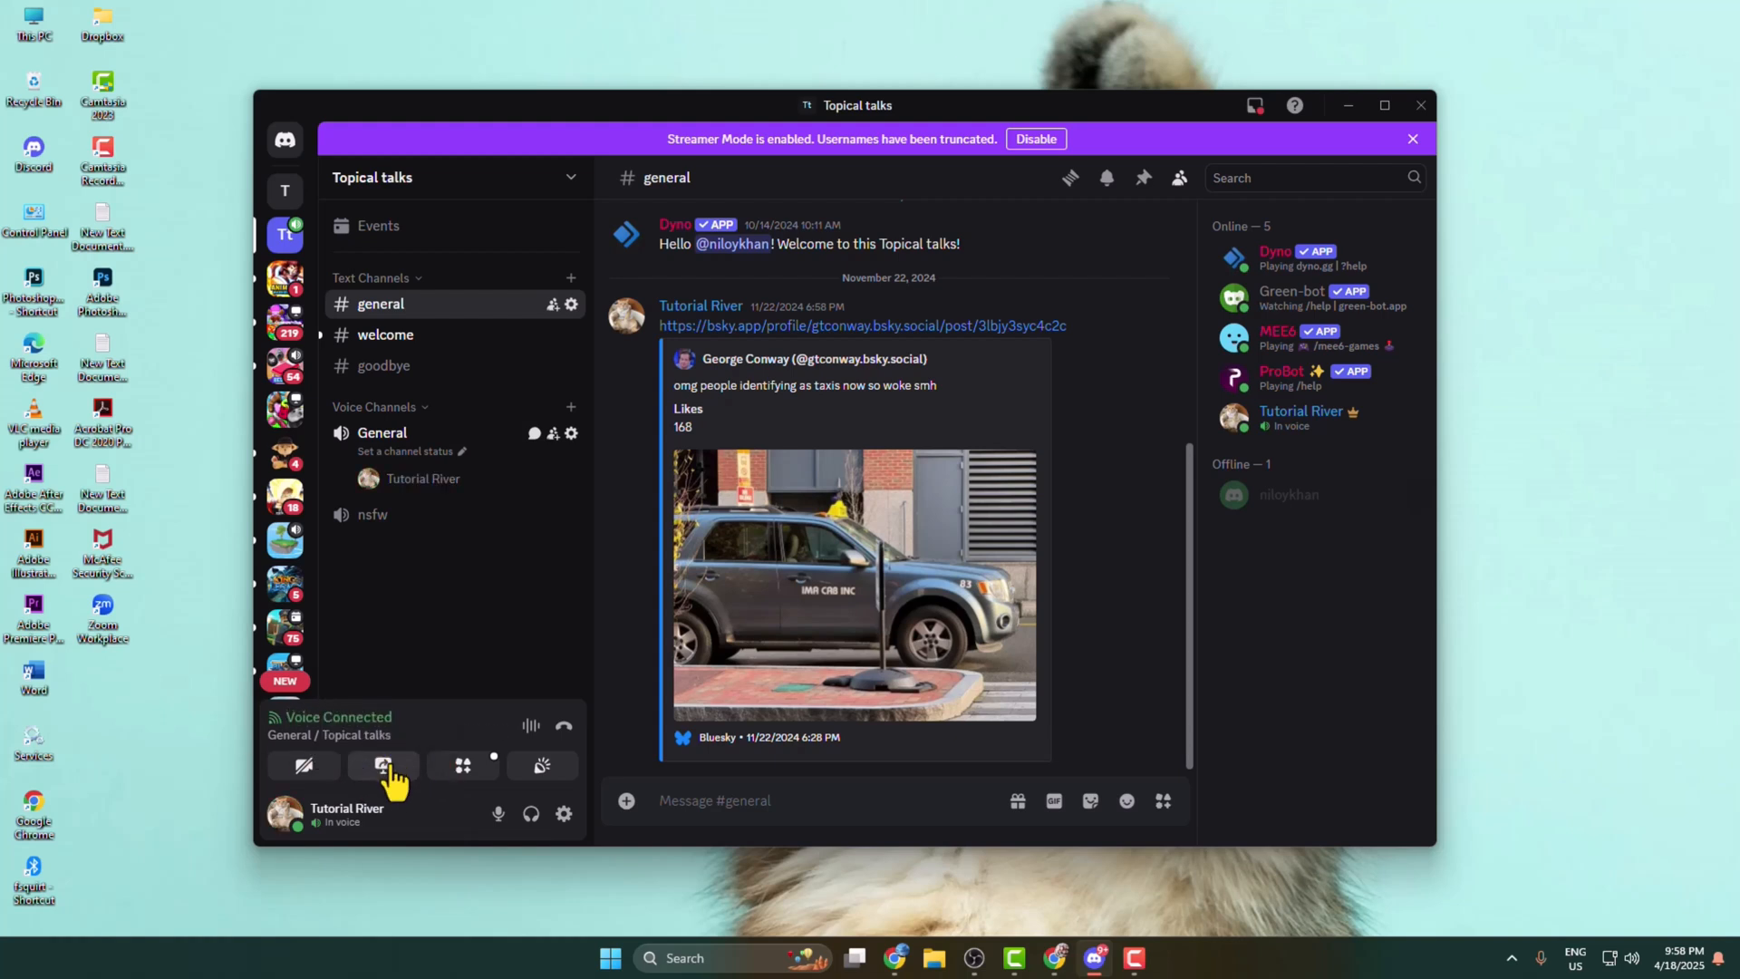
Step: Bring up the Screen Share picker from the Voice Connected panel
click(383, 766)
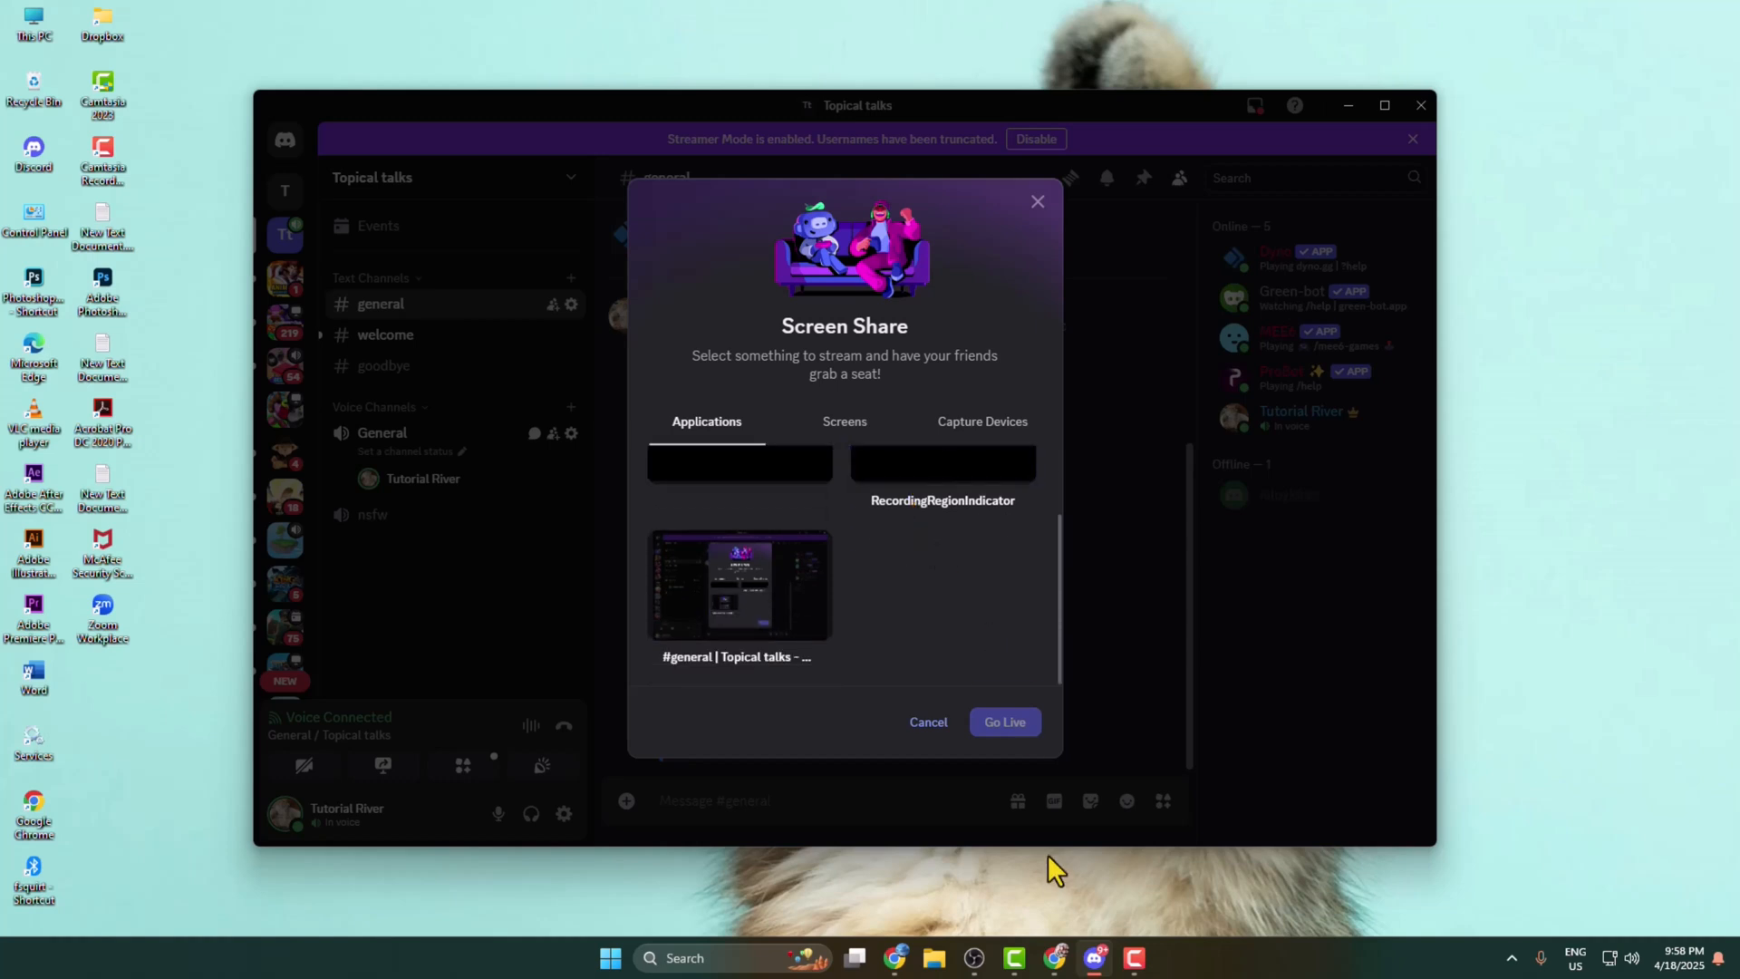
mouse_move(943, 604)
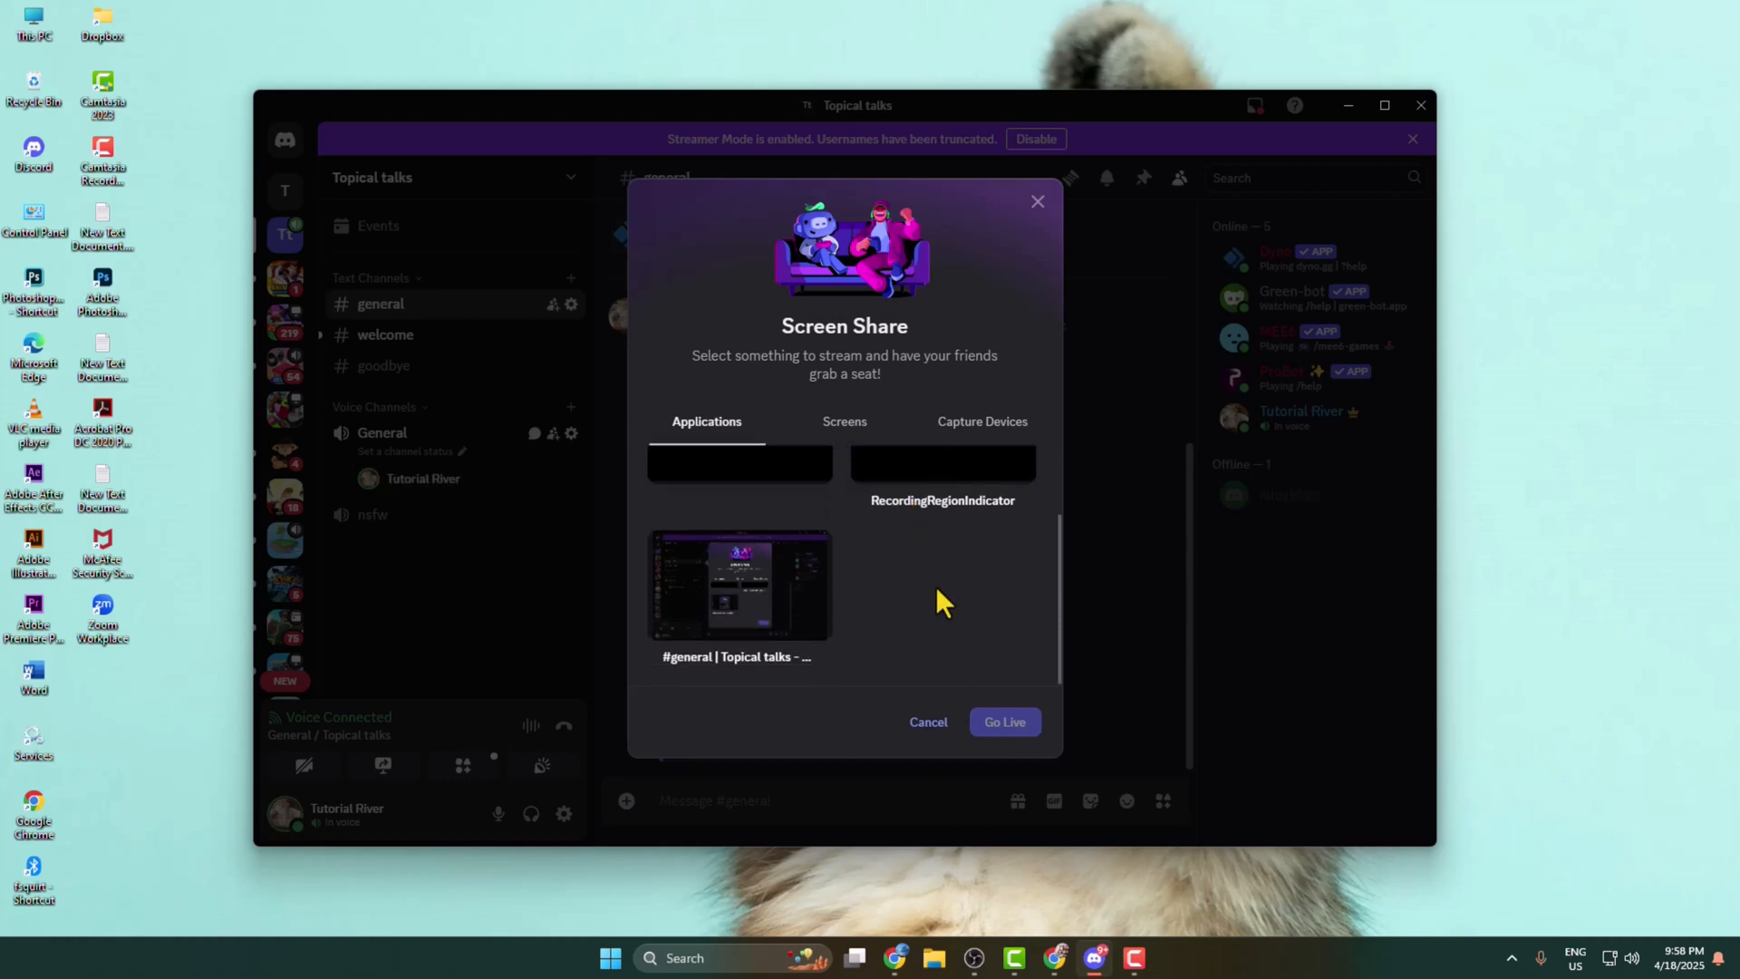
mouse_move(863, 470)
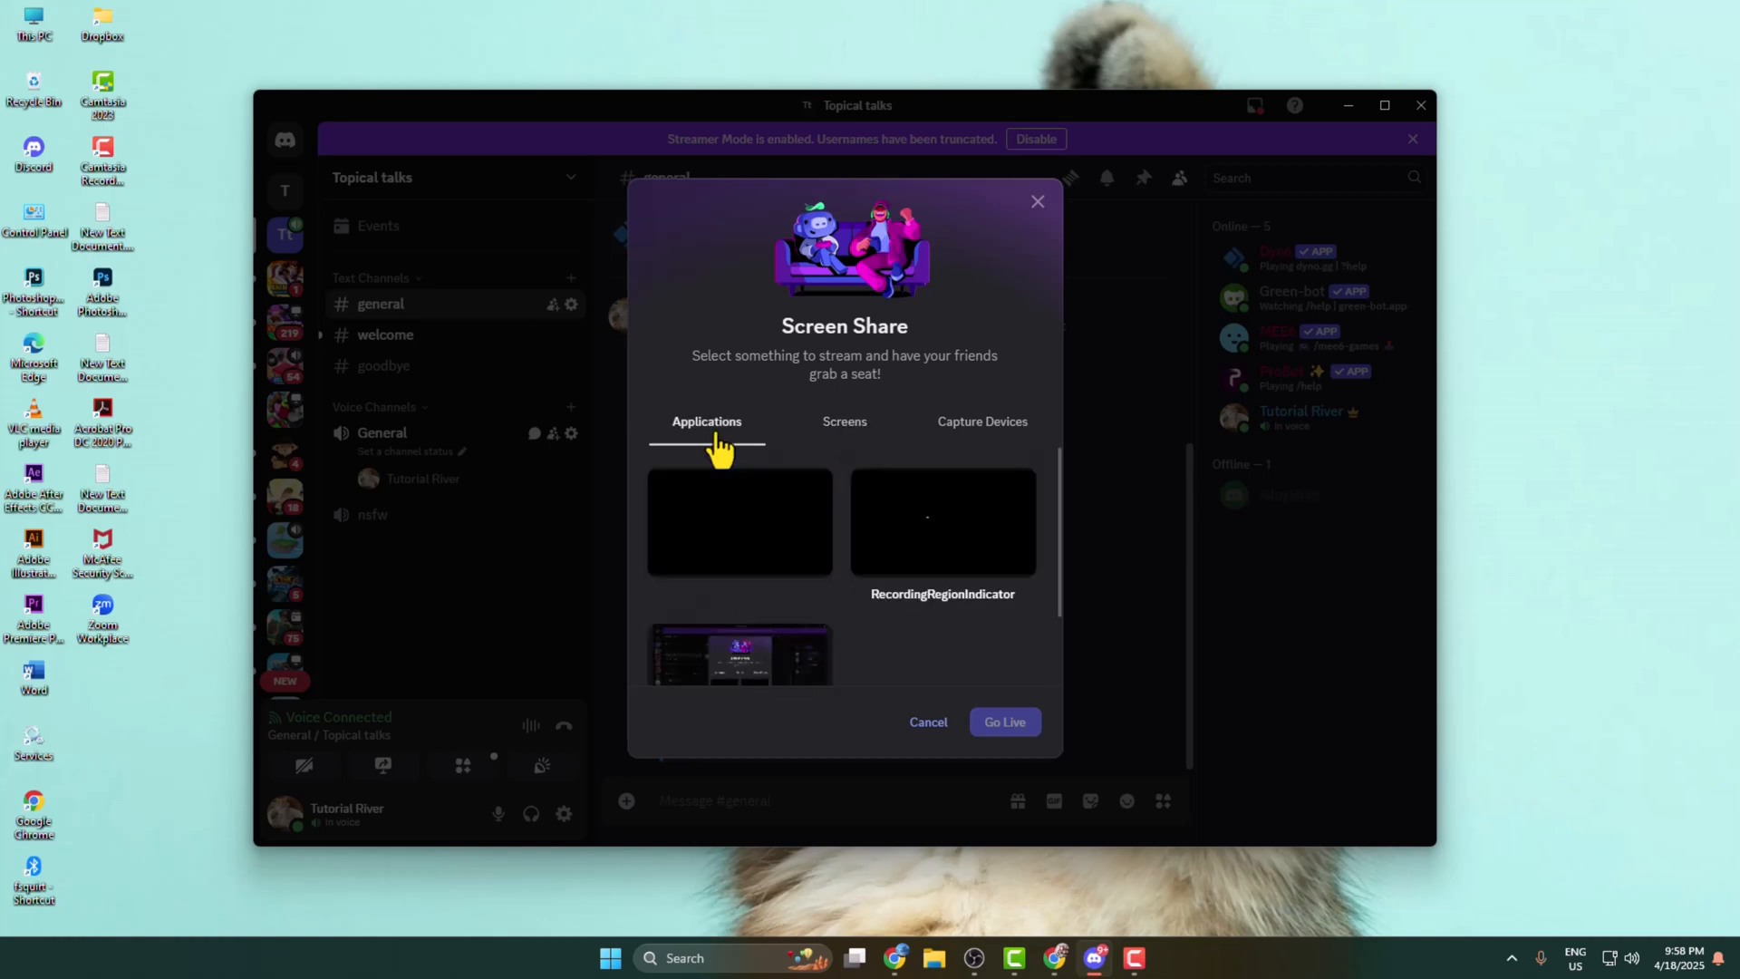
Step: Choose Zoom Workplace as the application to stream to General at 720p, 30 fps
click(740, 654)
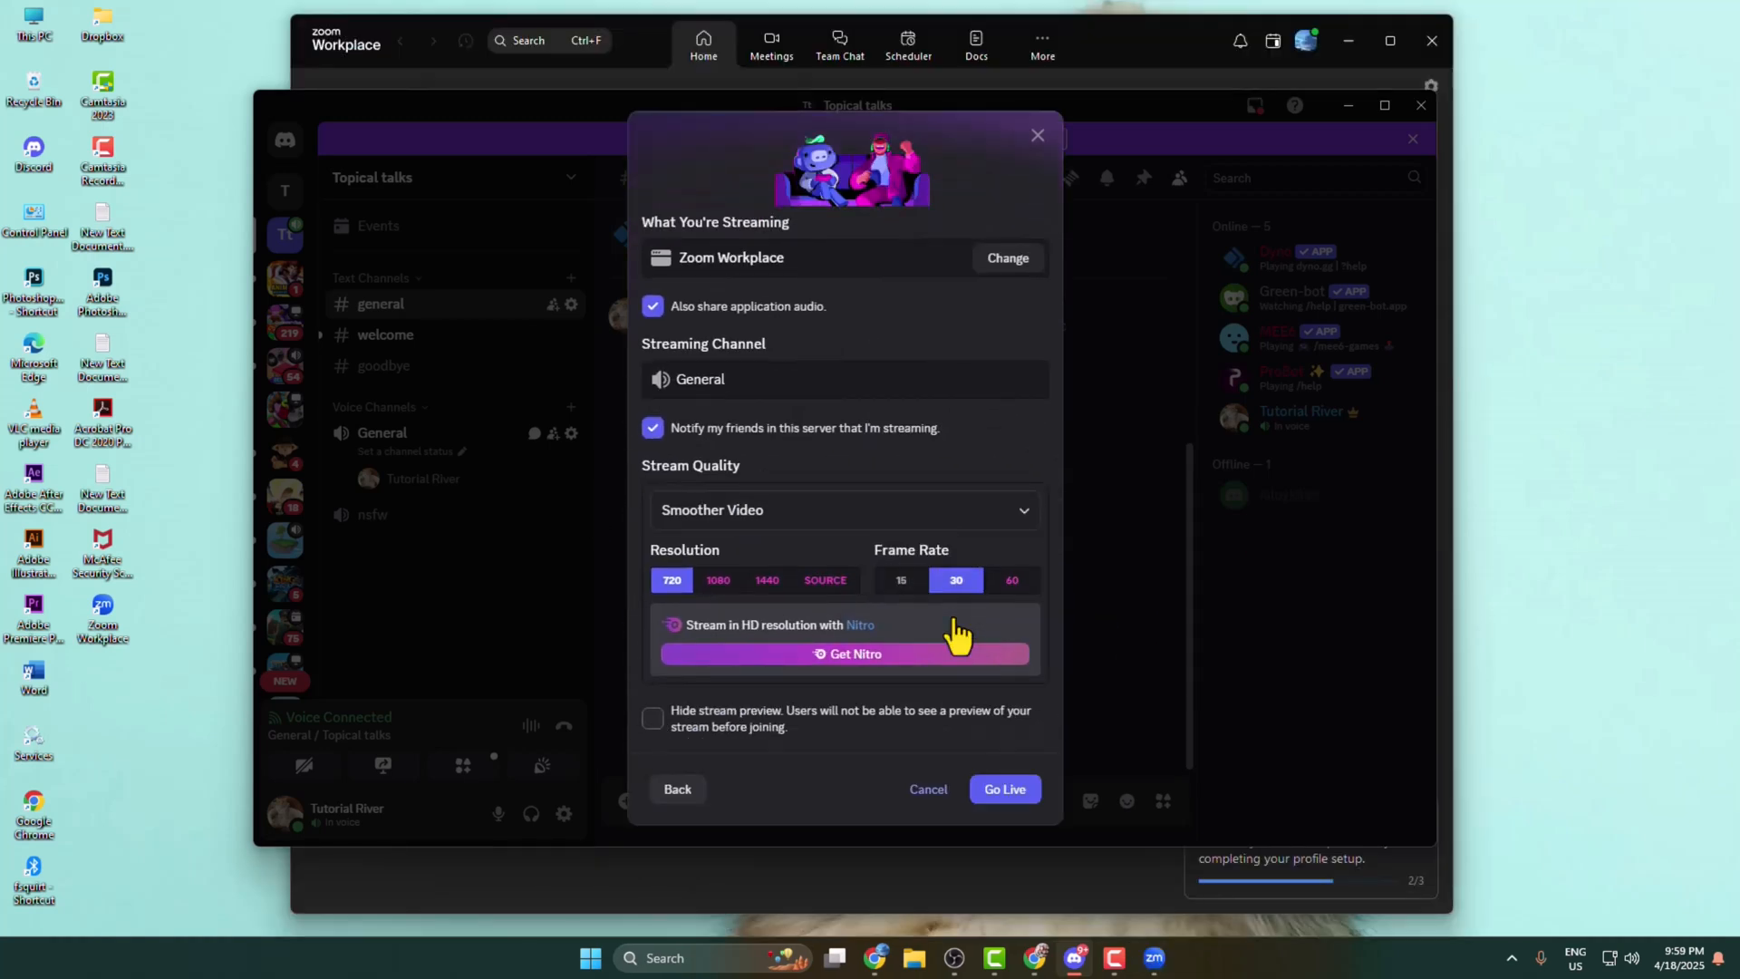
mouse_move(768, 330)
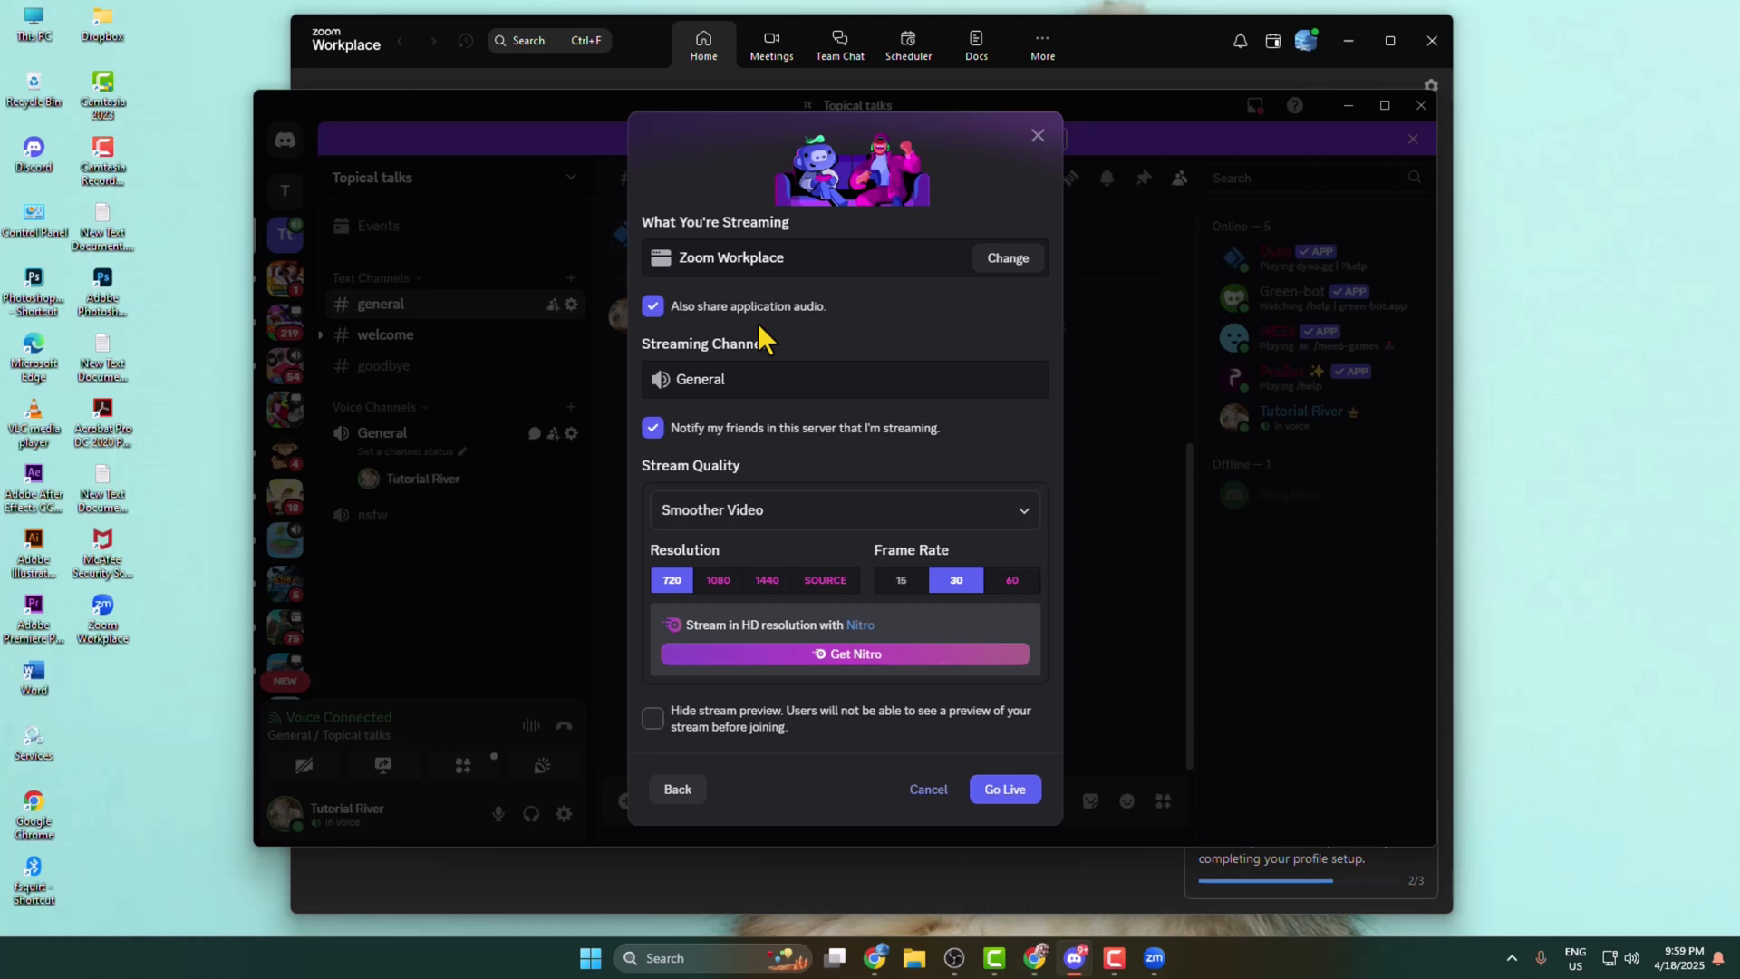
mouse_move(754, 403)
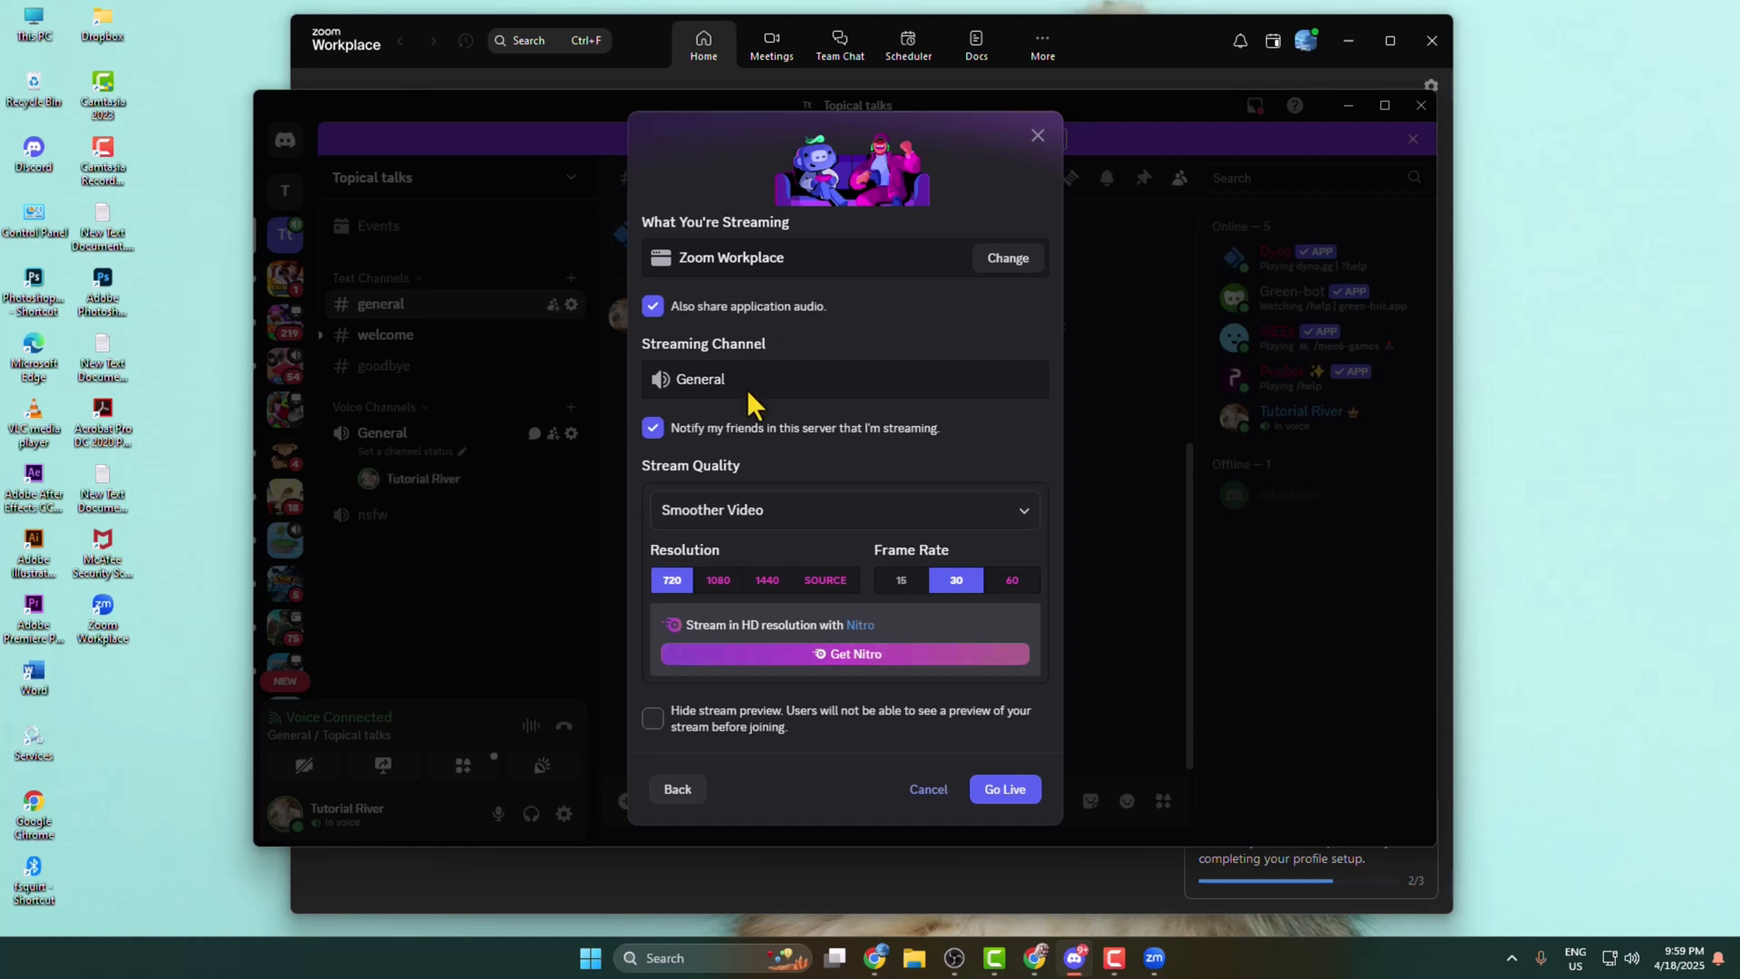
mouse_move(924, 504)
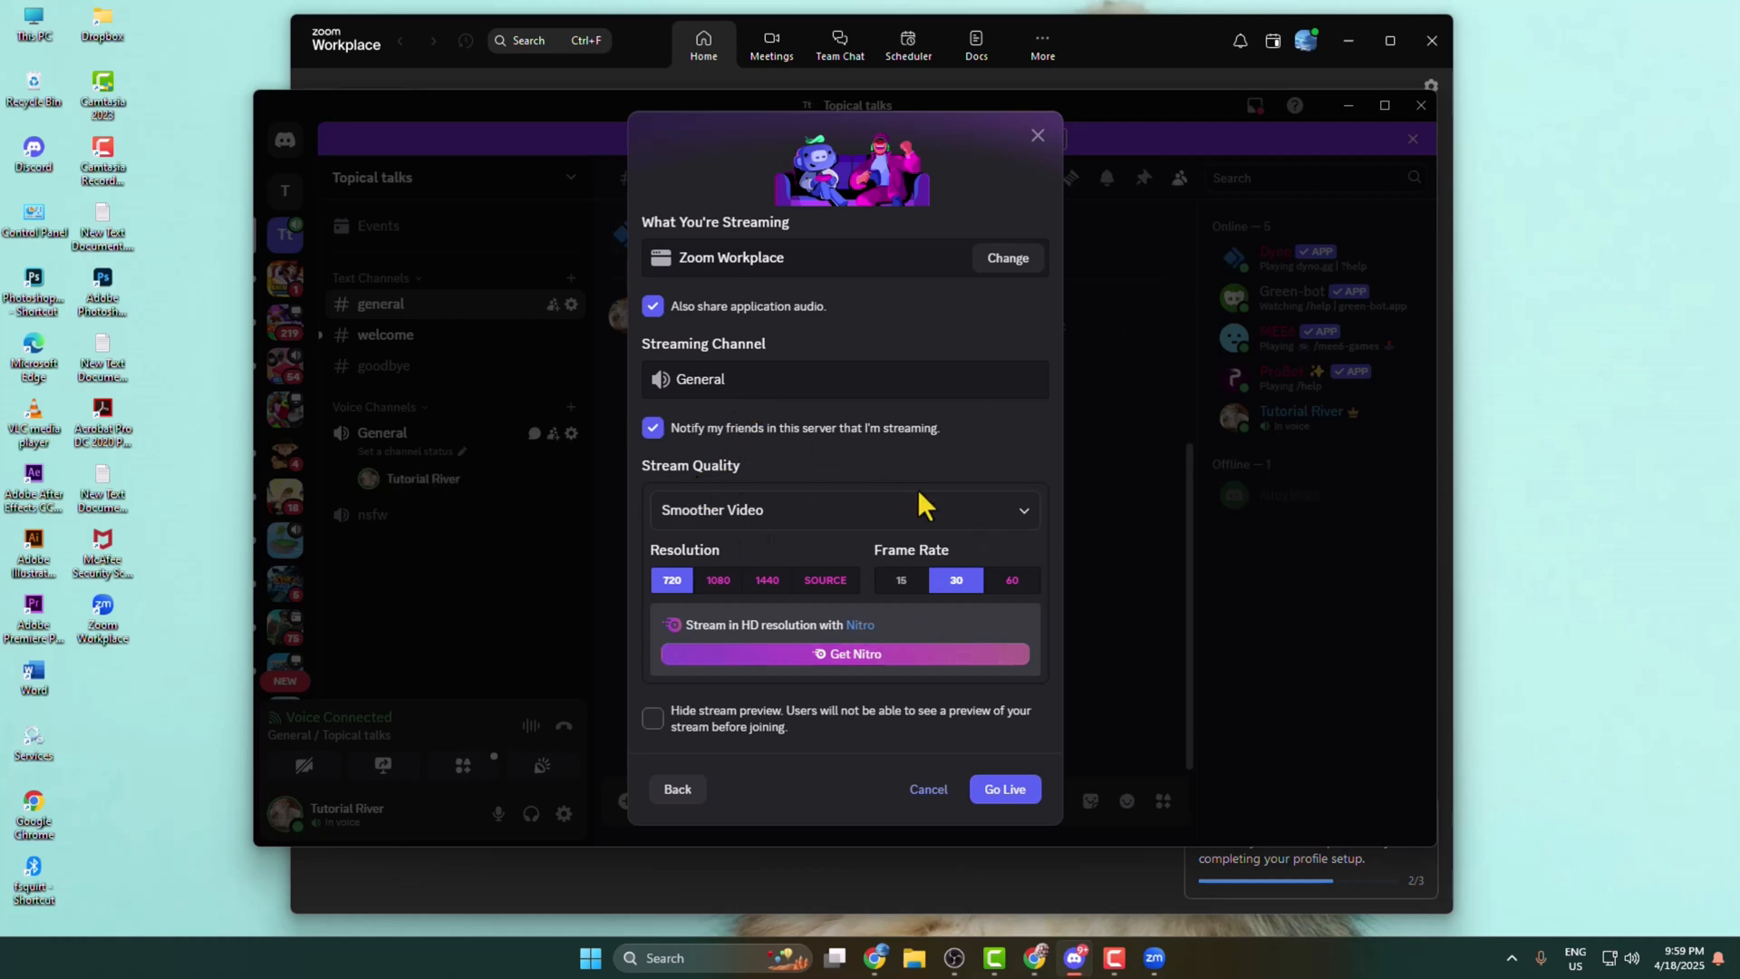
mouse_move(664, 352)
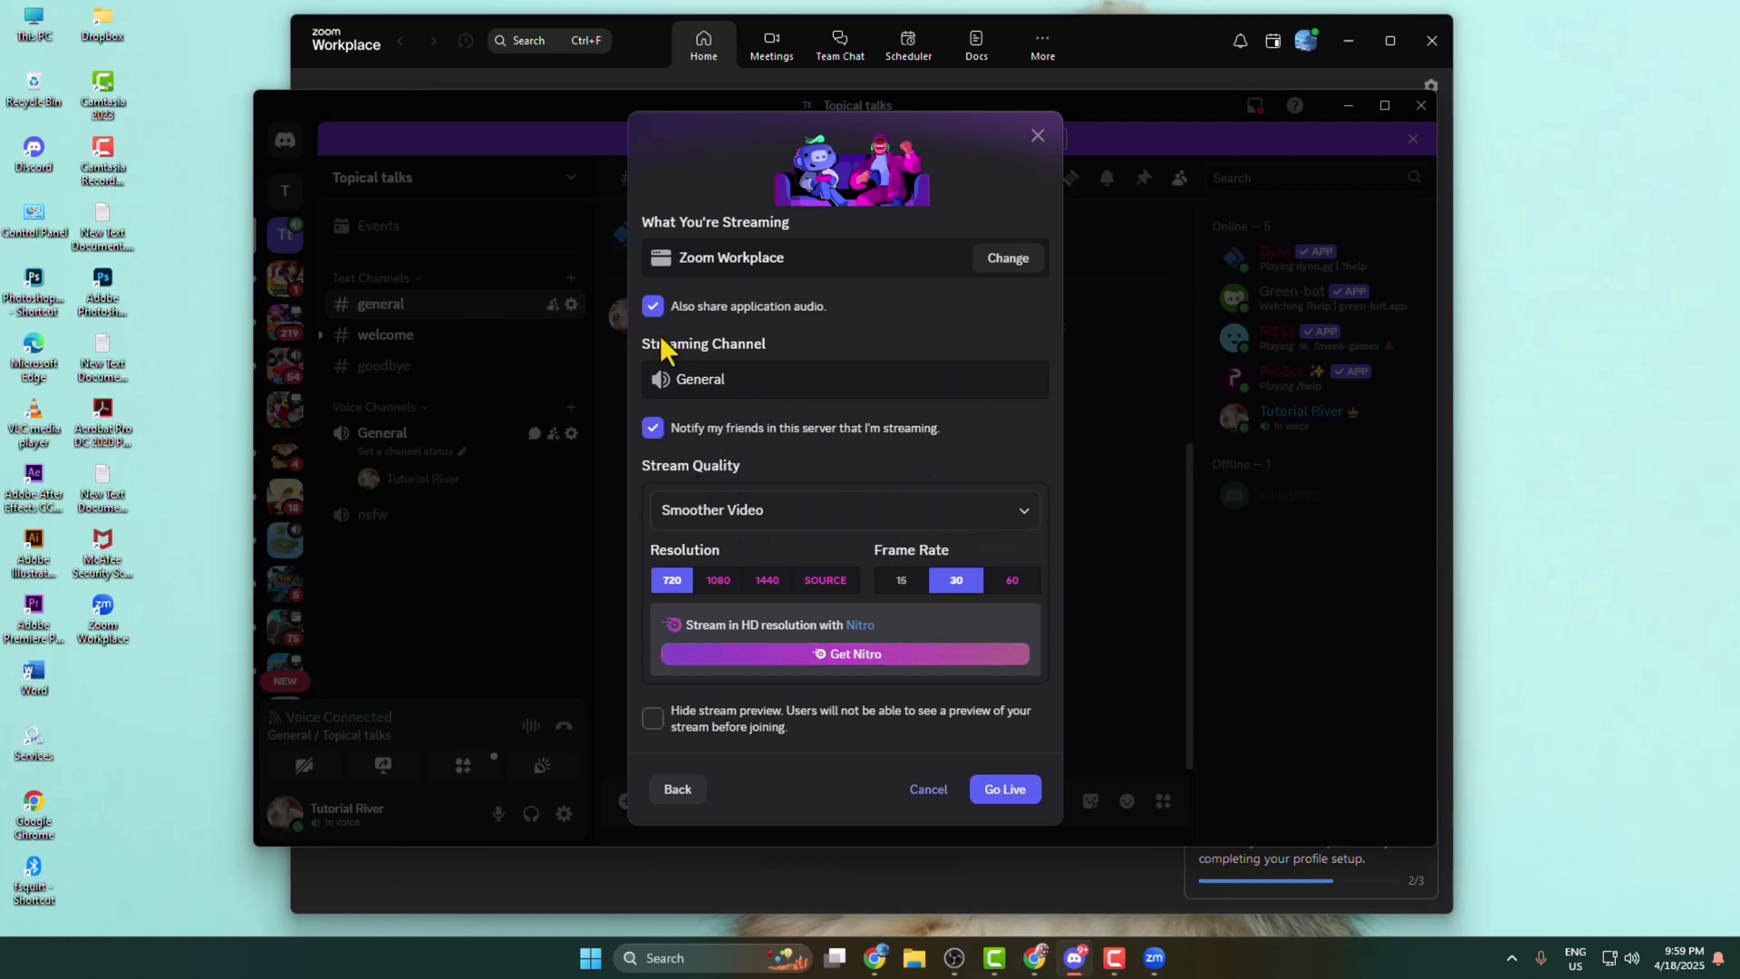
mouse_move(664, 353)
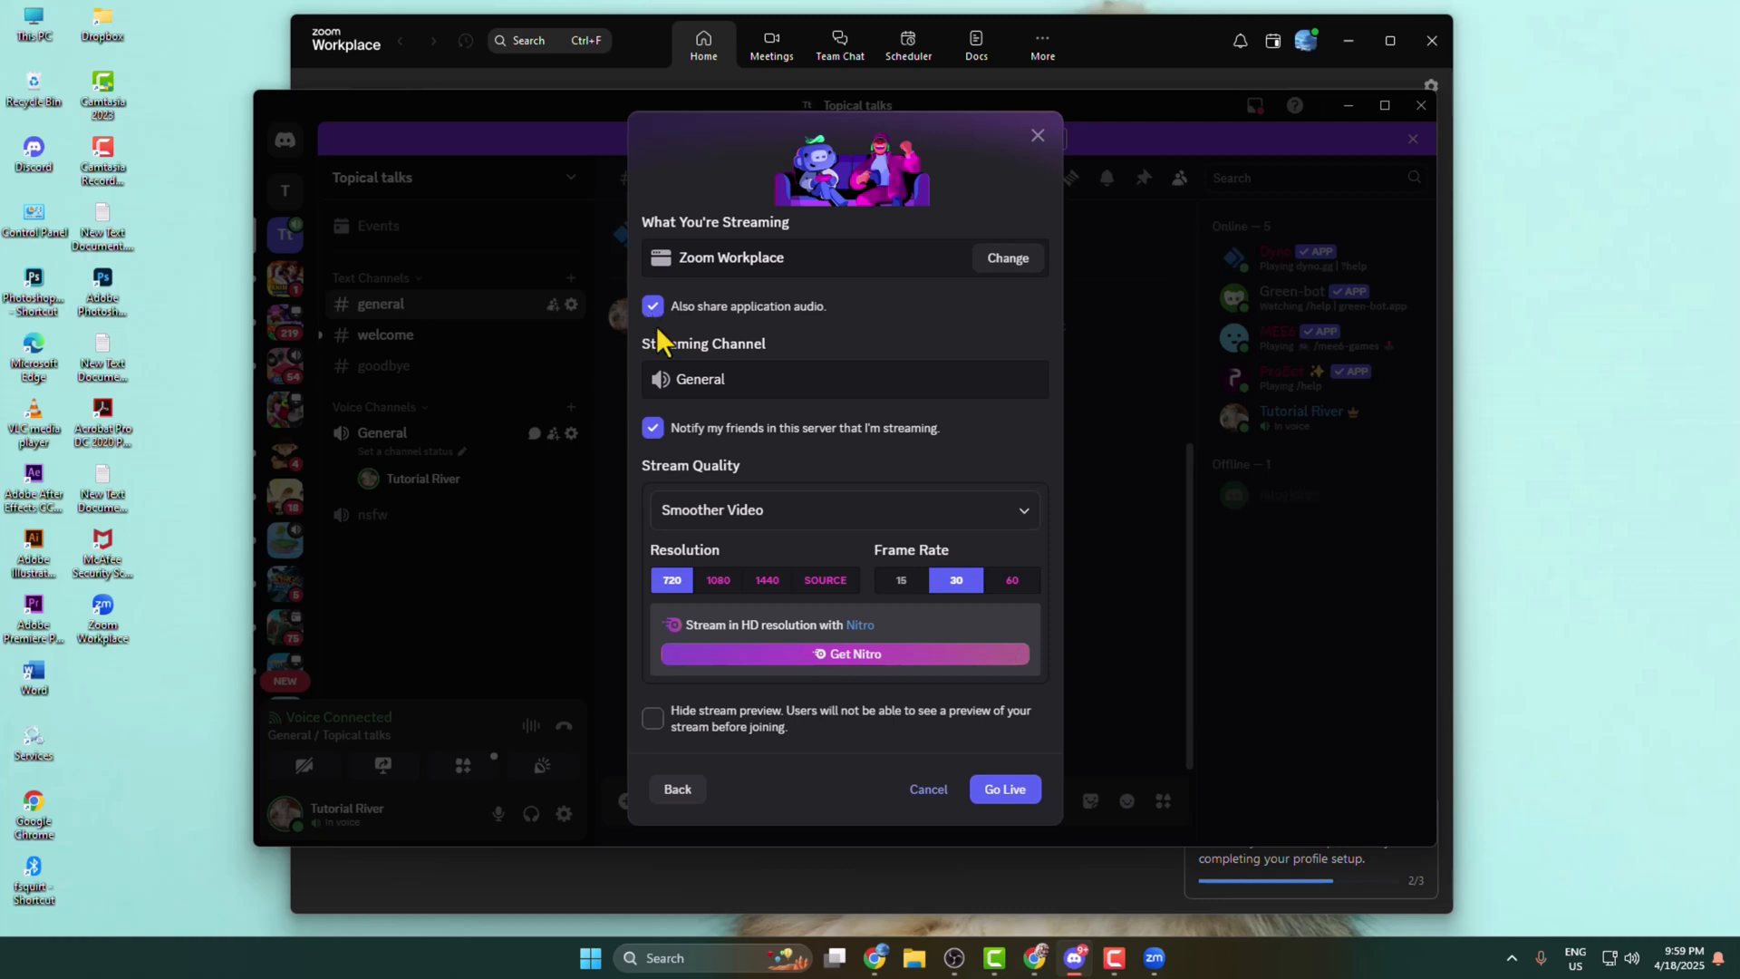
mouse_move(673, 453)
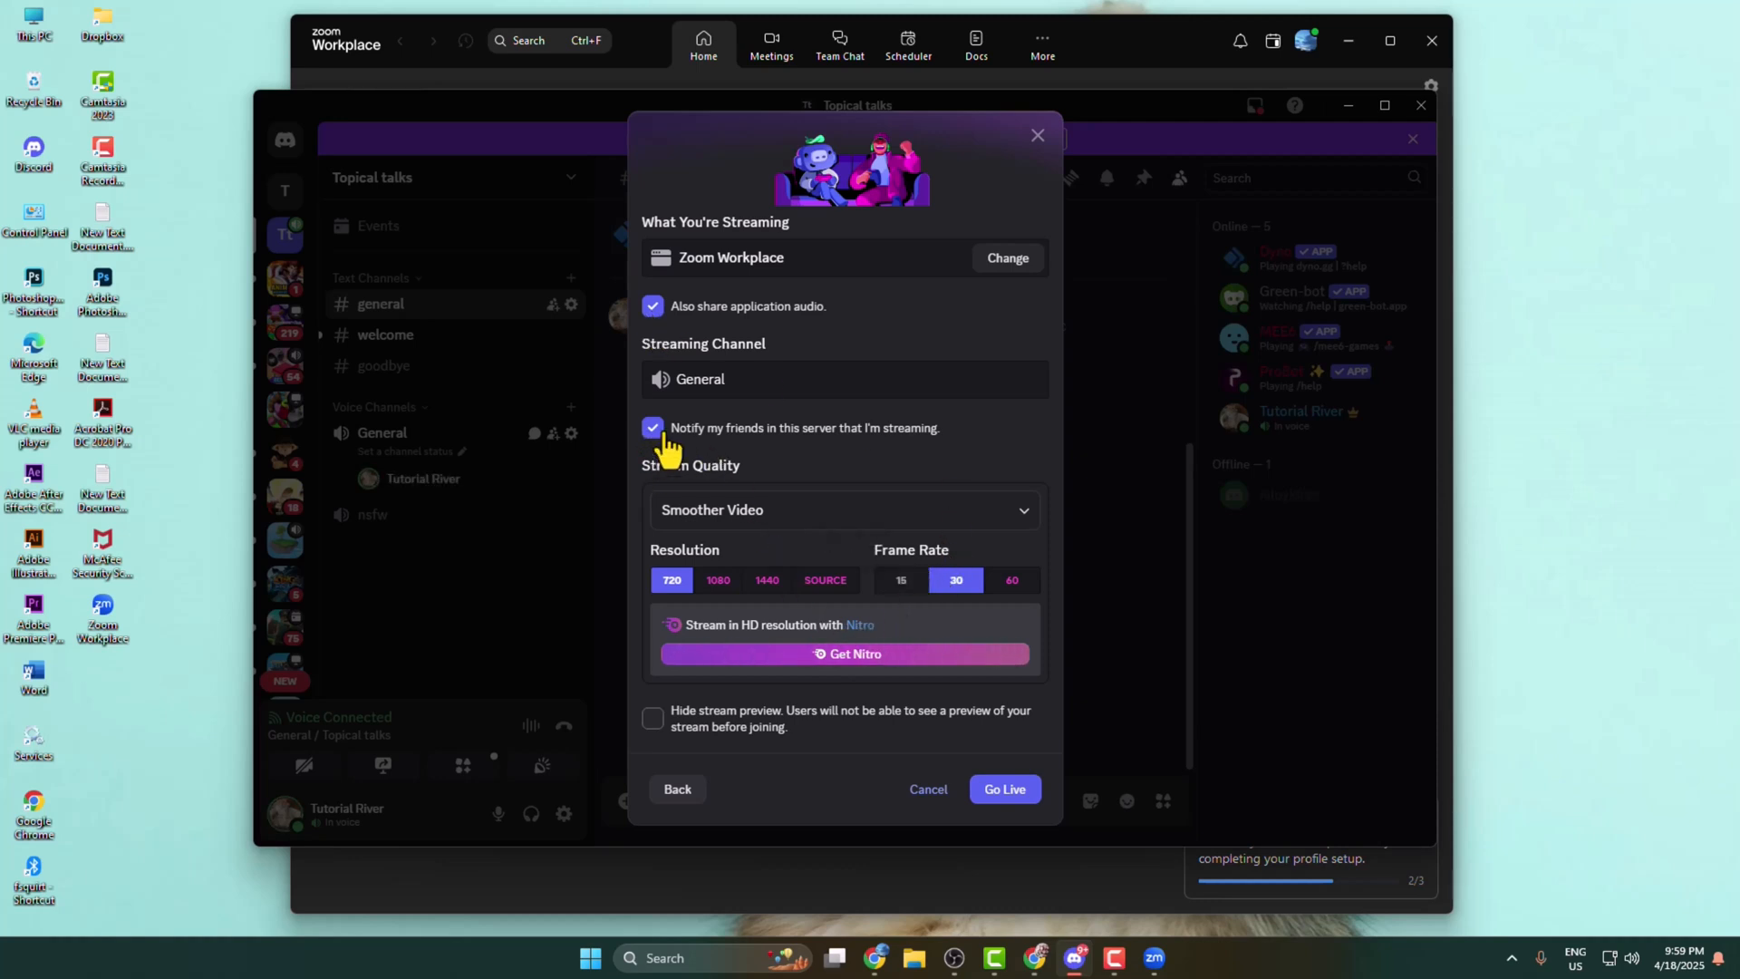
mouse_move(966, 560)
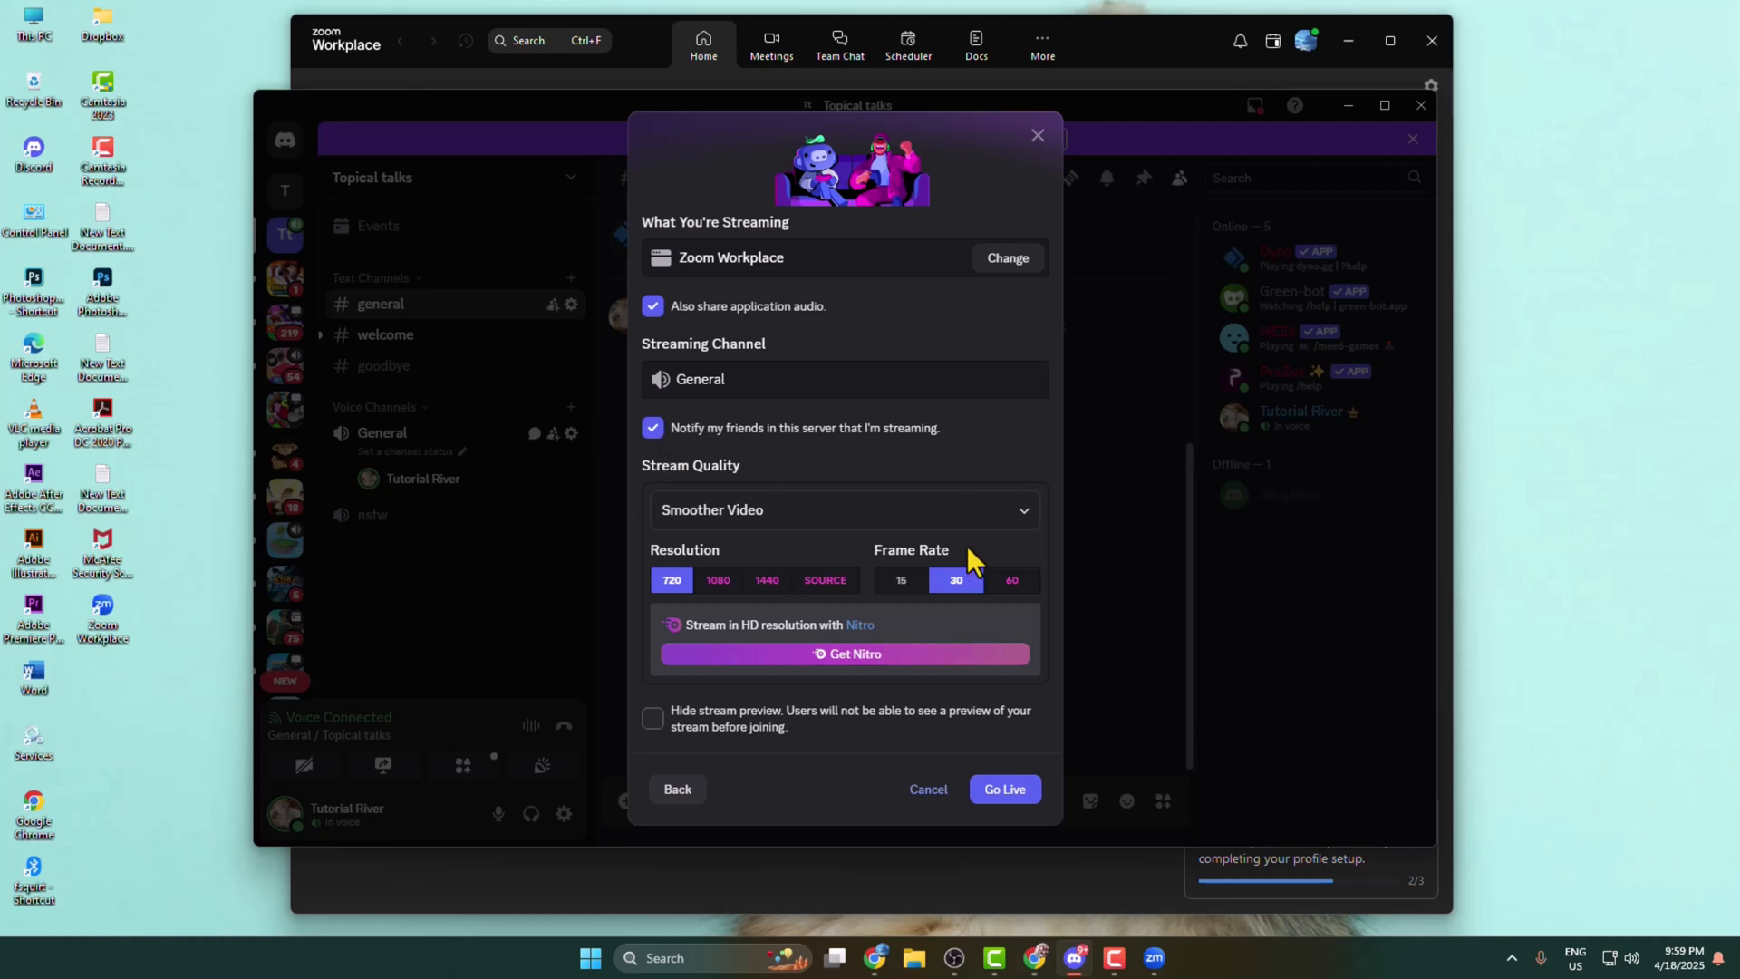
mouse_move(933, 493)
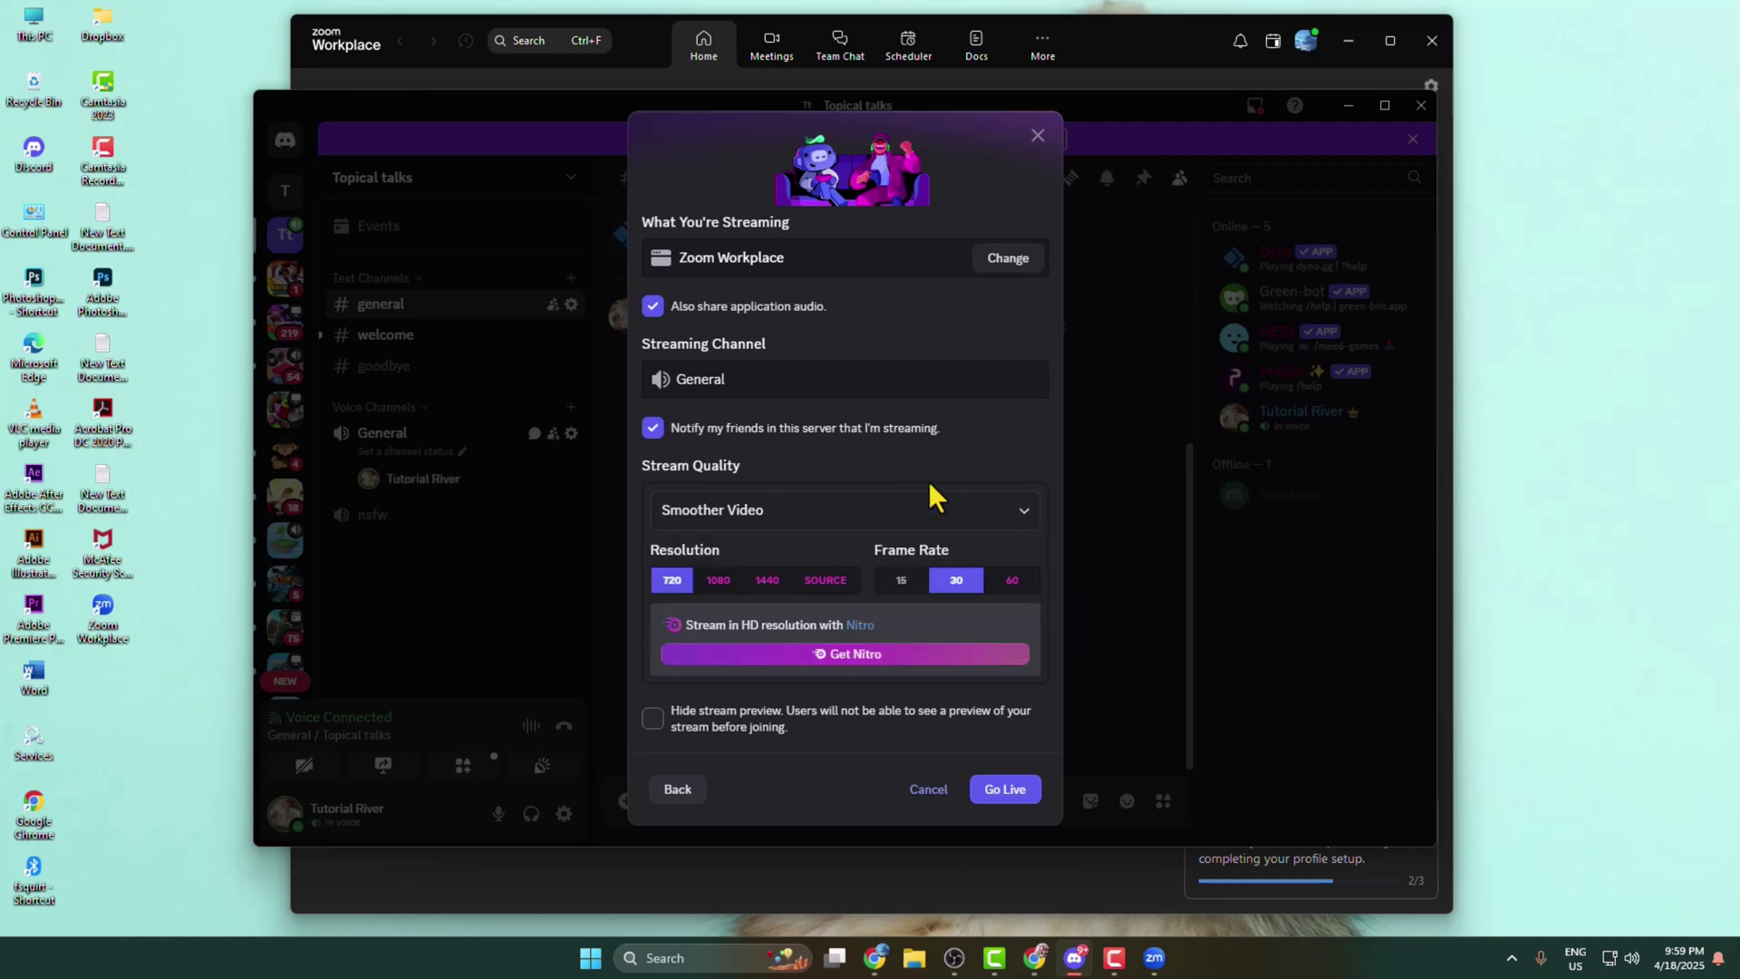
mouse_move(718, 580)
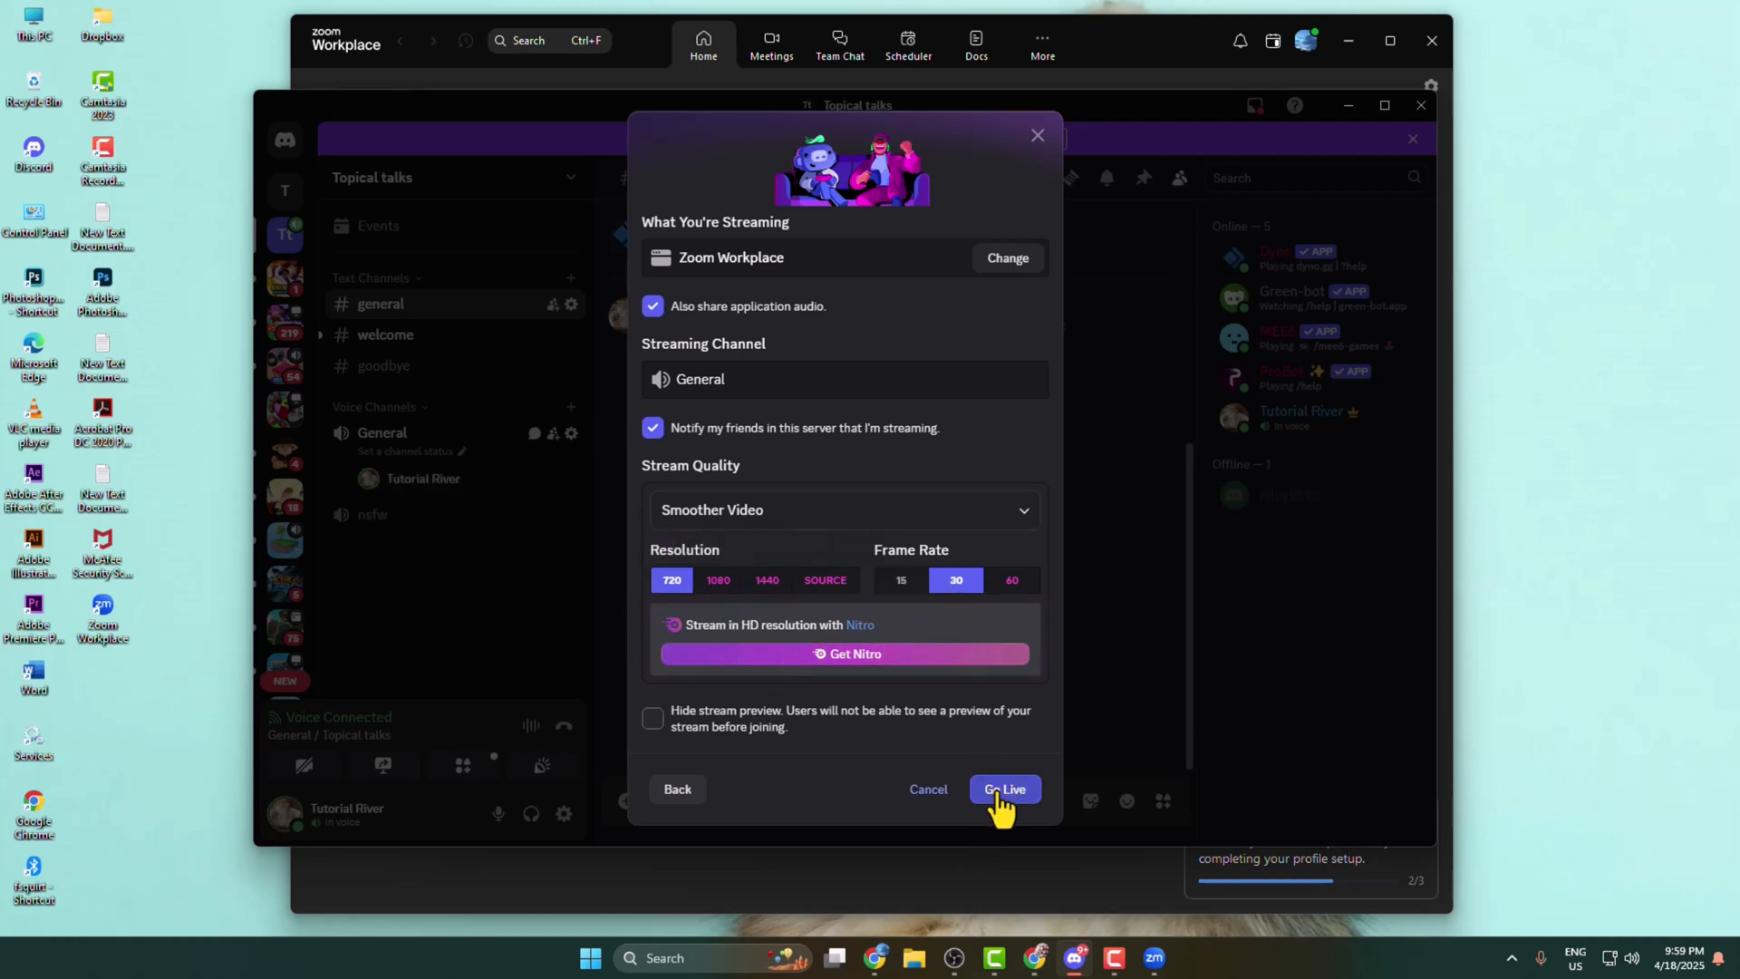
Step: Go live with the Zoom Workplace stream in General, then stop streaming
click(1005, 788)
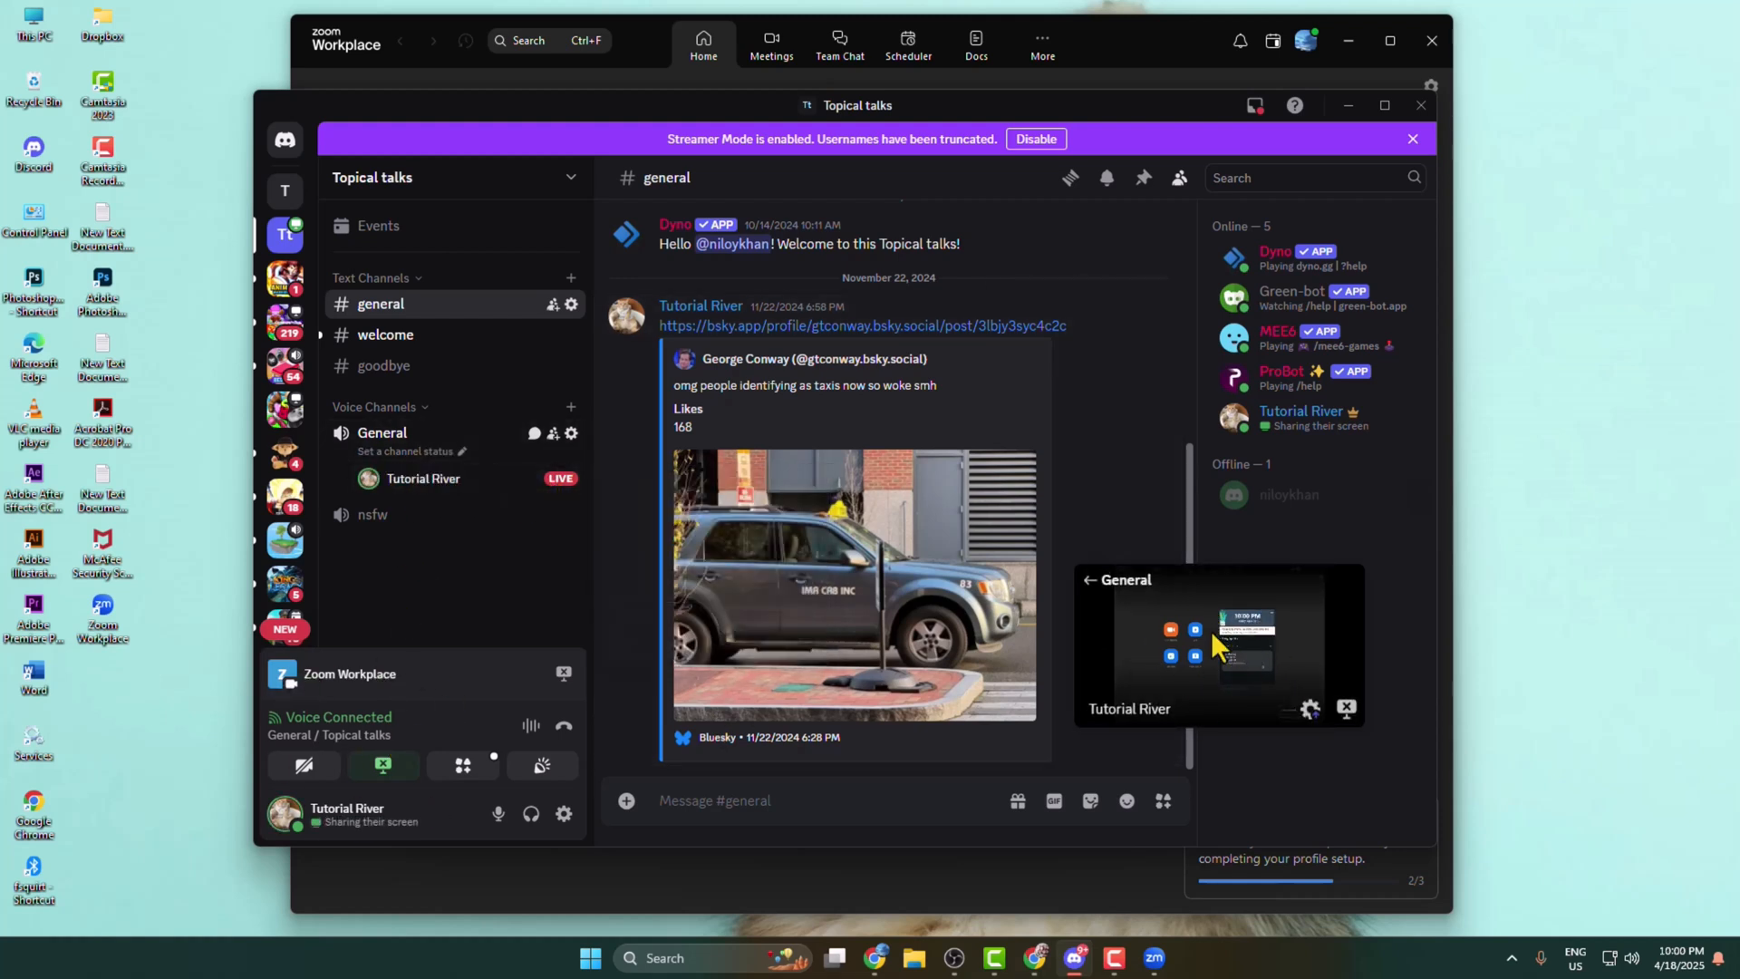
mouse_move(1313, 707)
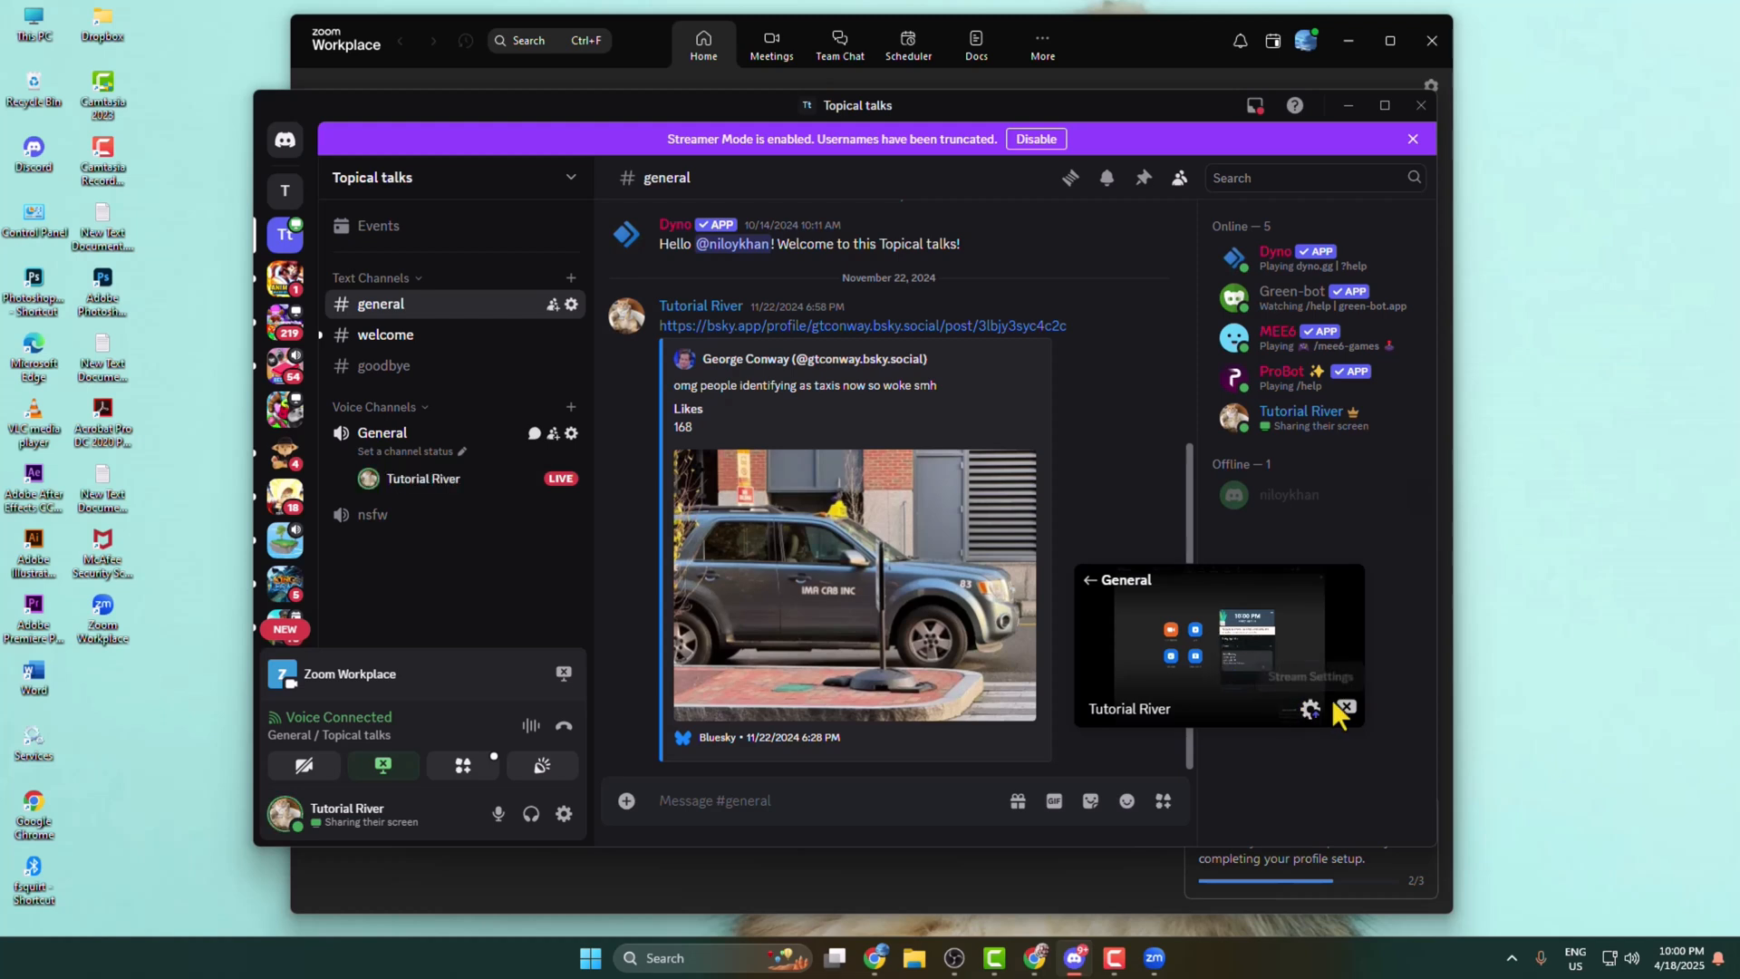
click(1349, 705)
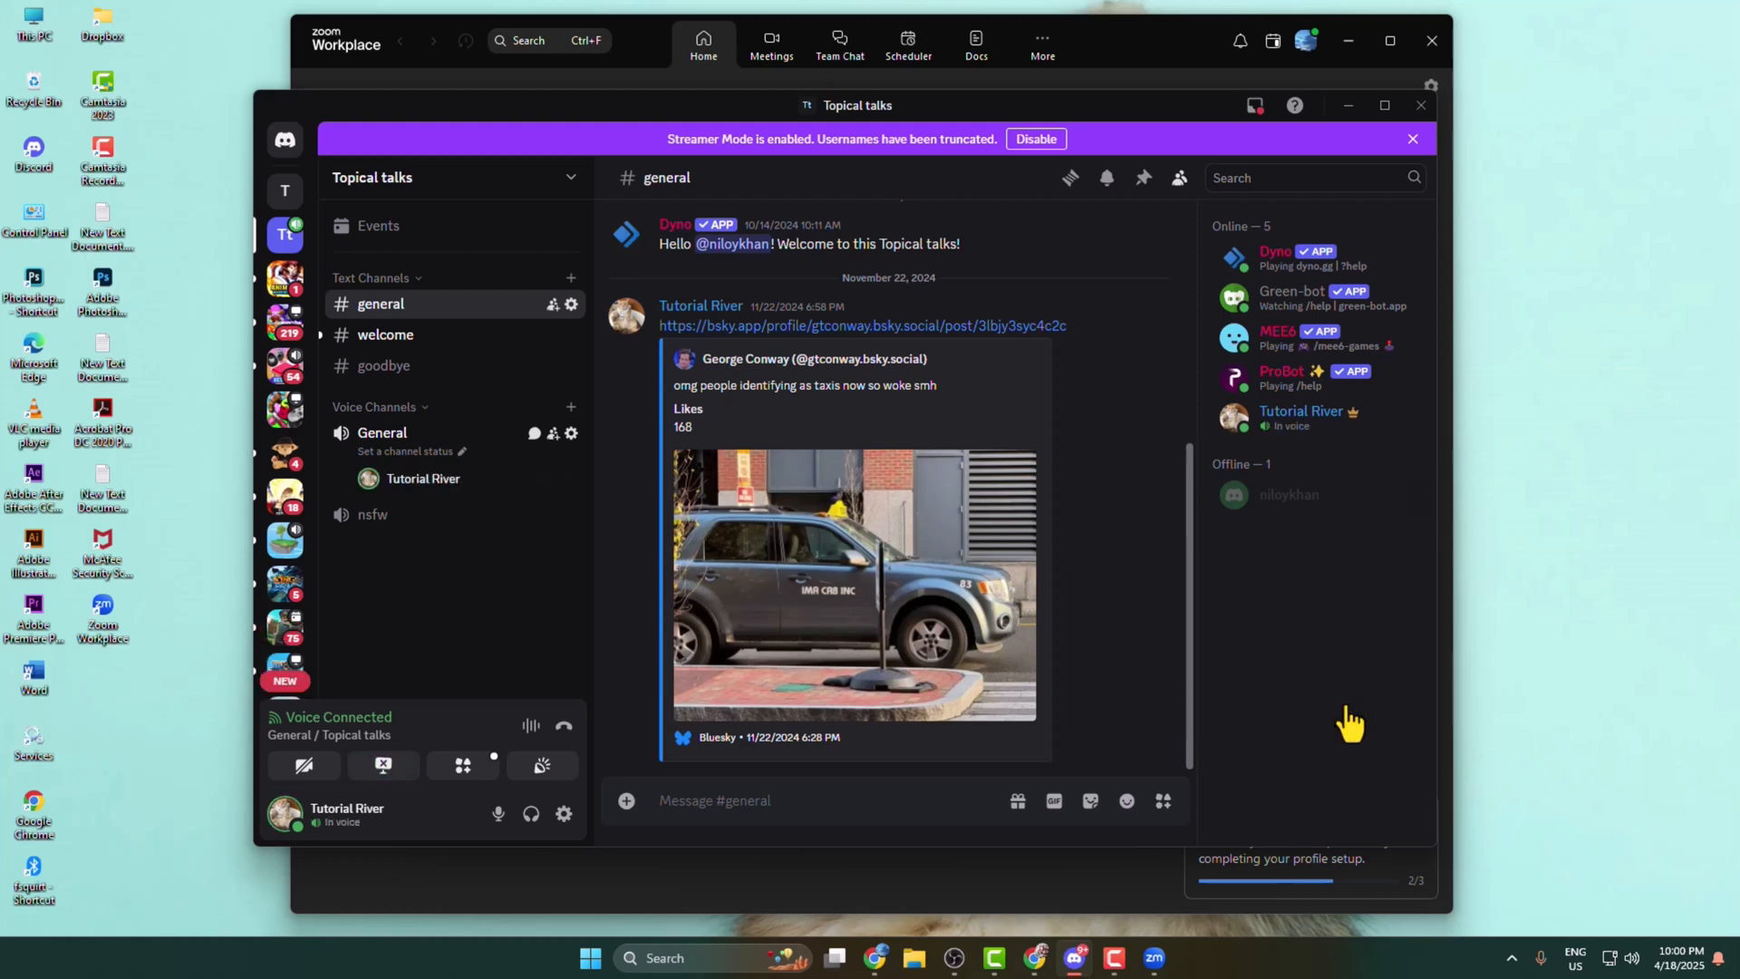
mouse_move(562, 729)
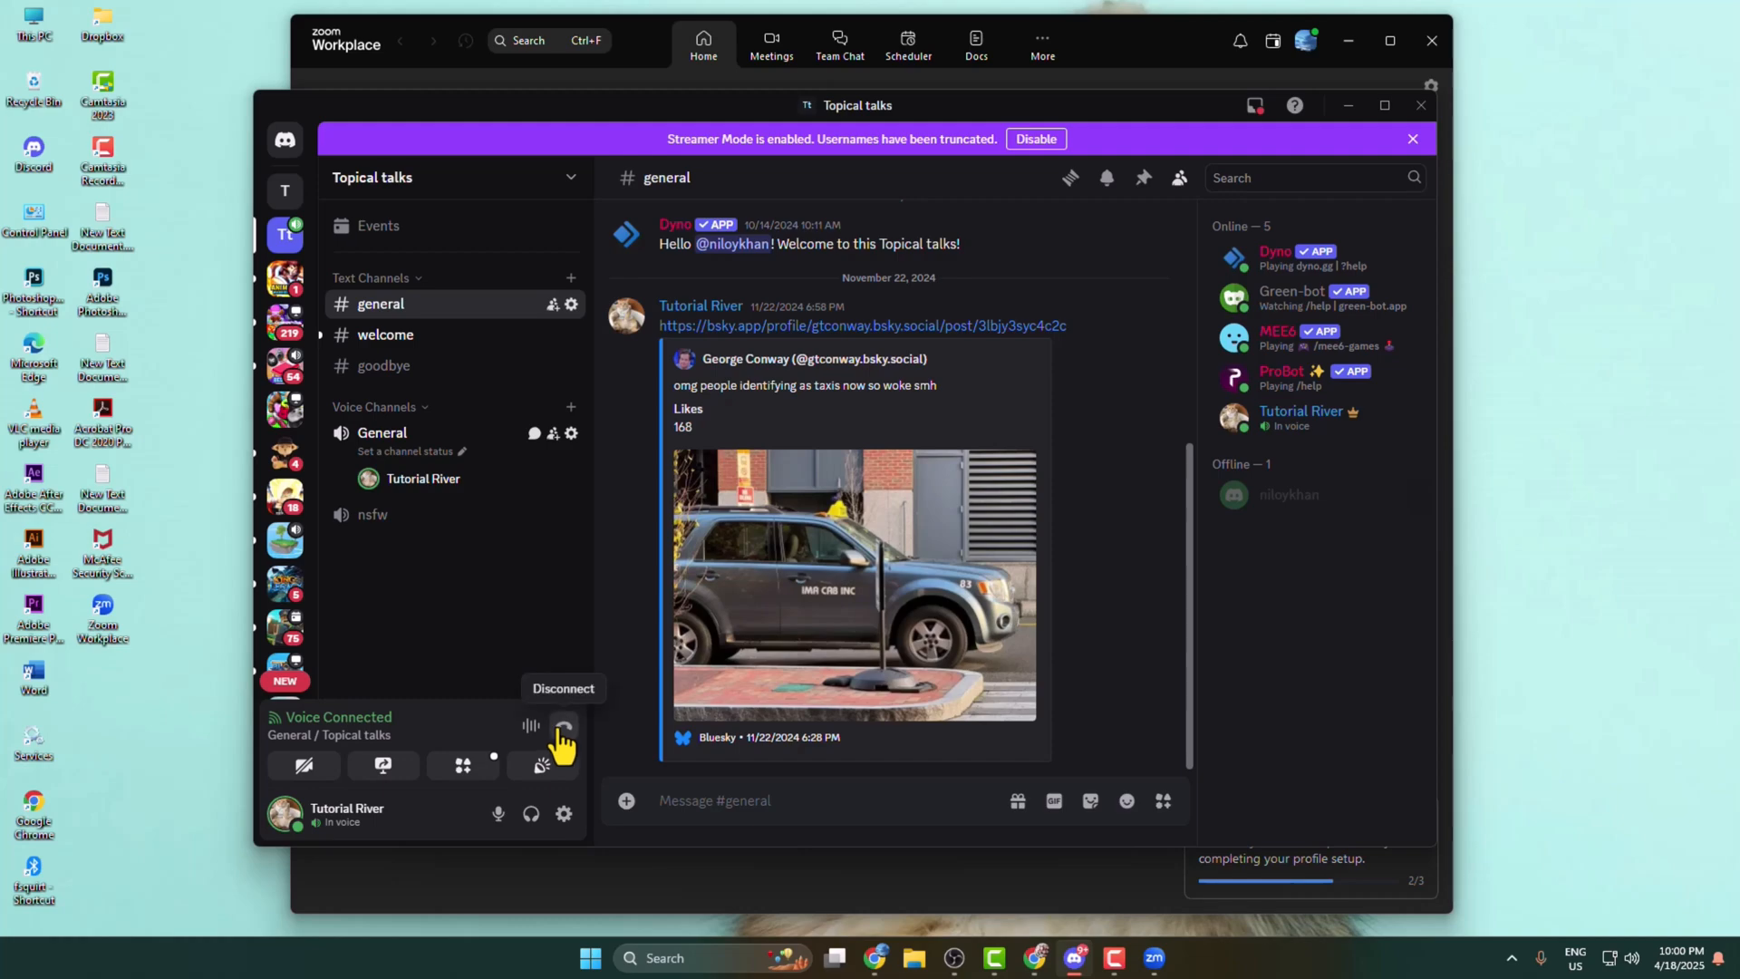